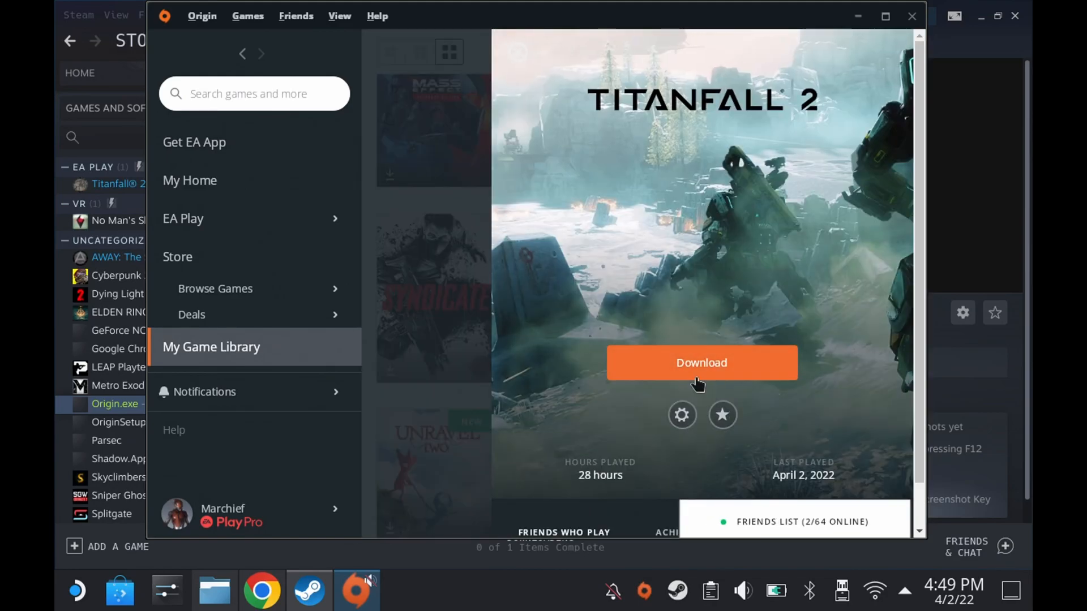
# - Start the Titanfall 2 download from Origin's My Game Library
pyautogui.click(701, 363)
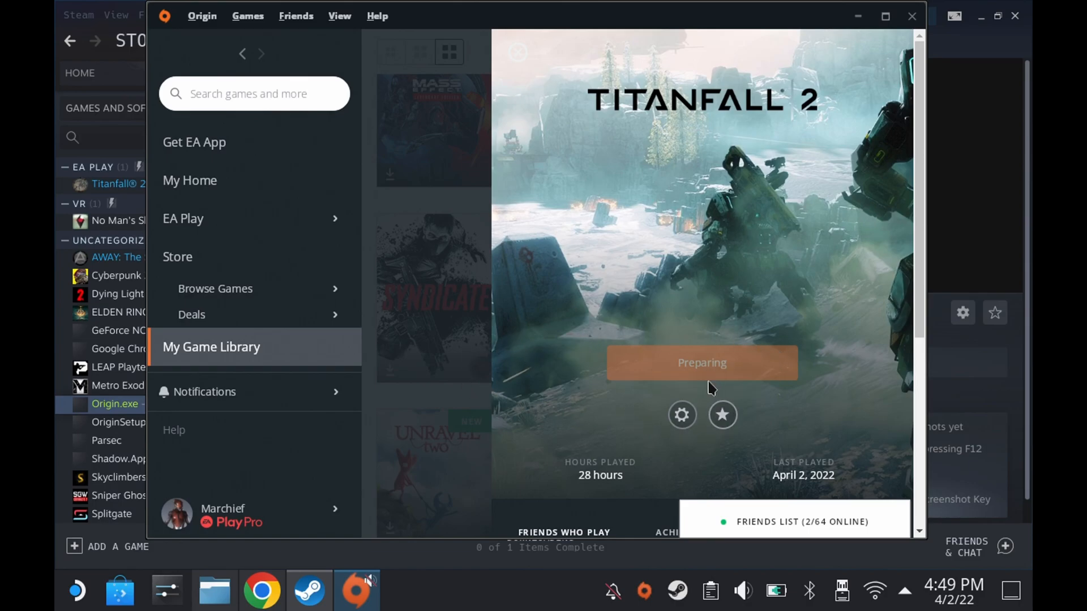
pyautogui.click(701, 362)
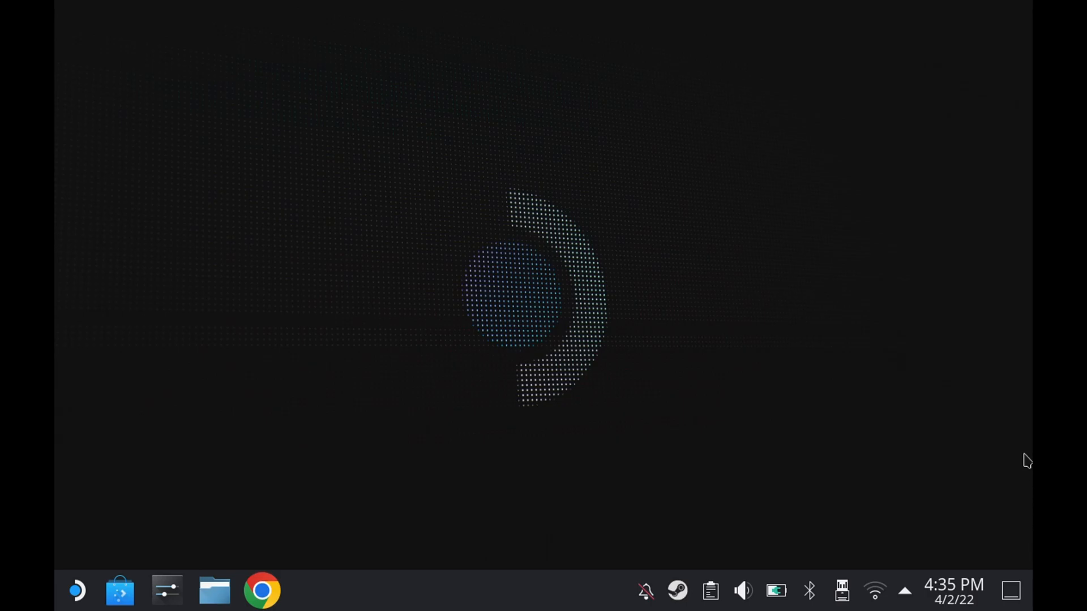
# - Search Google for 'origin' and reach origin.com's client download page for OriginSetup.exe
pyautogui.click(261, 589)
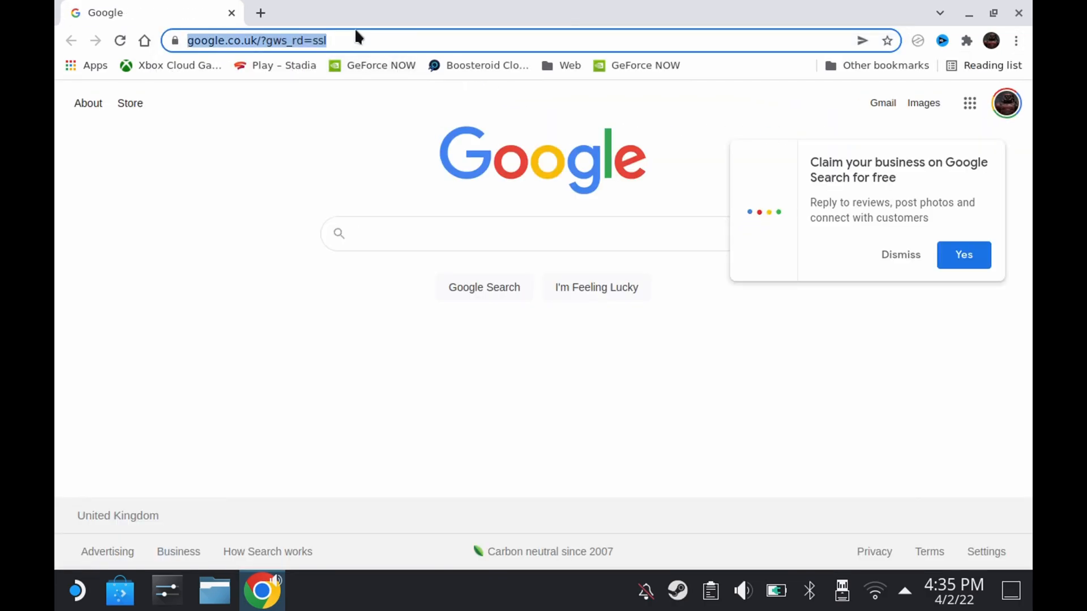
pyautogui.write('origin.com/gbr/en-us/store/download')
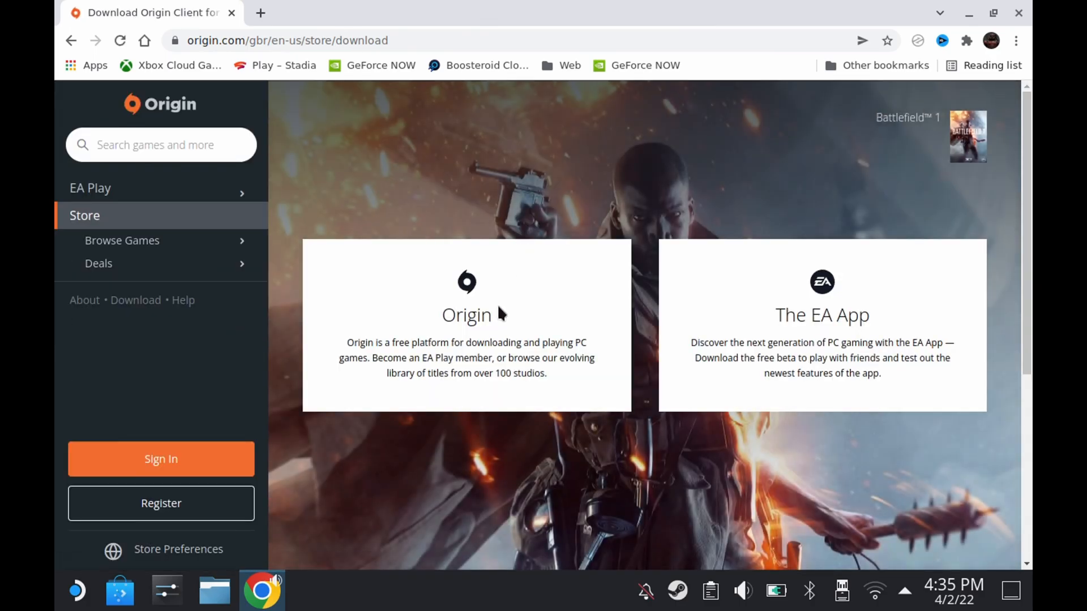
pyautogui.scroll(-3)
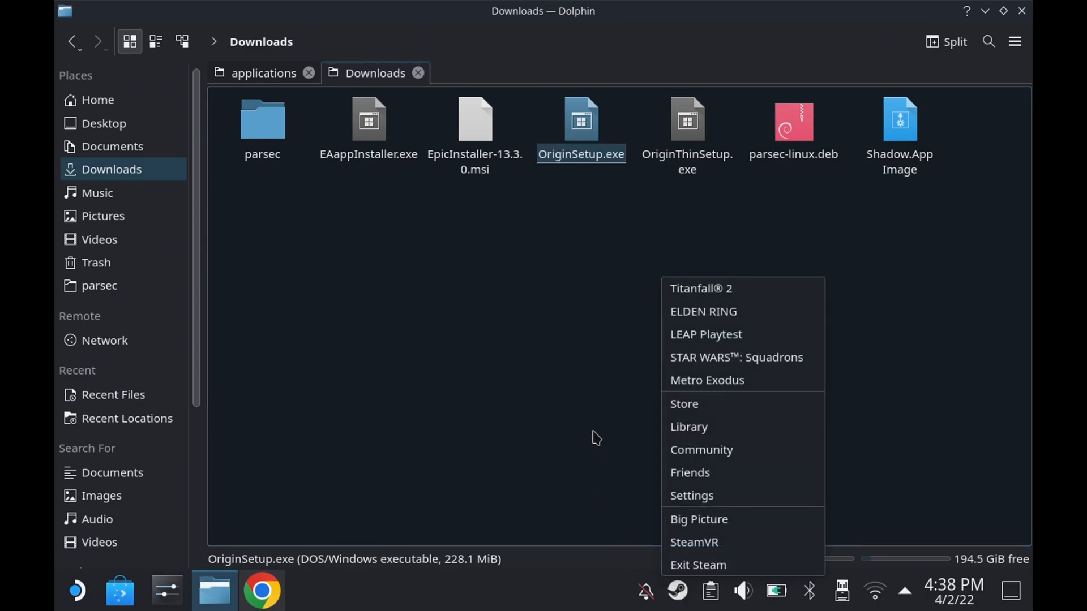
pyautogui.moveTo(715, 421)
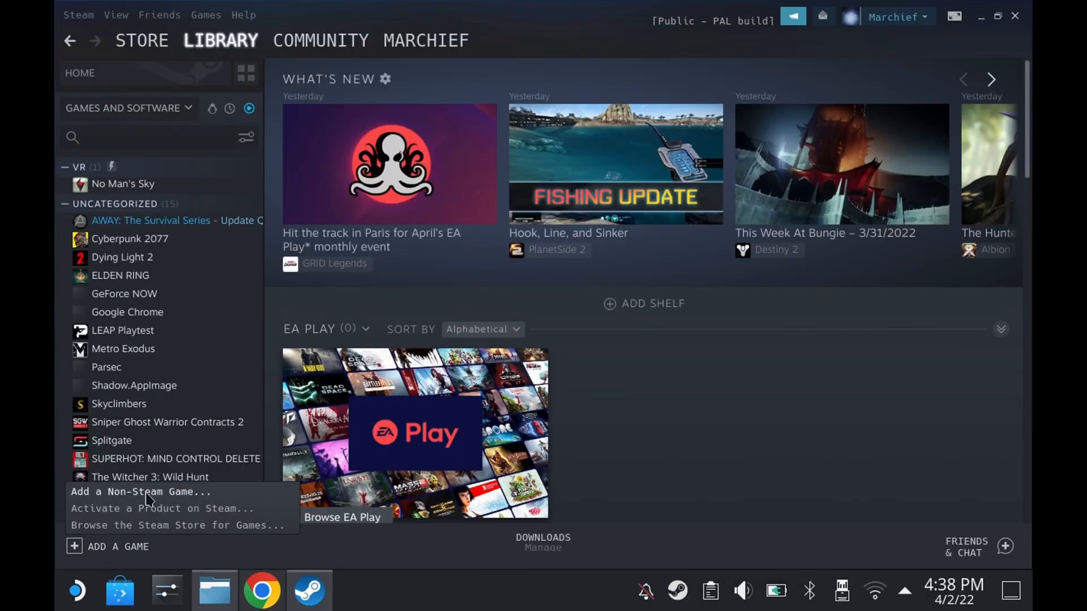
# - Begin adding a non-Steam game and browse to /home/deck/Downloads
pyautogui.click(139, 492)
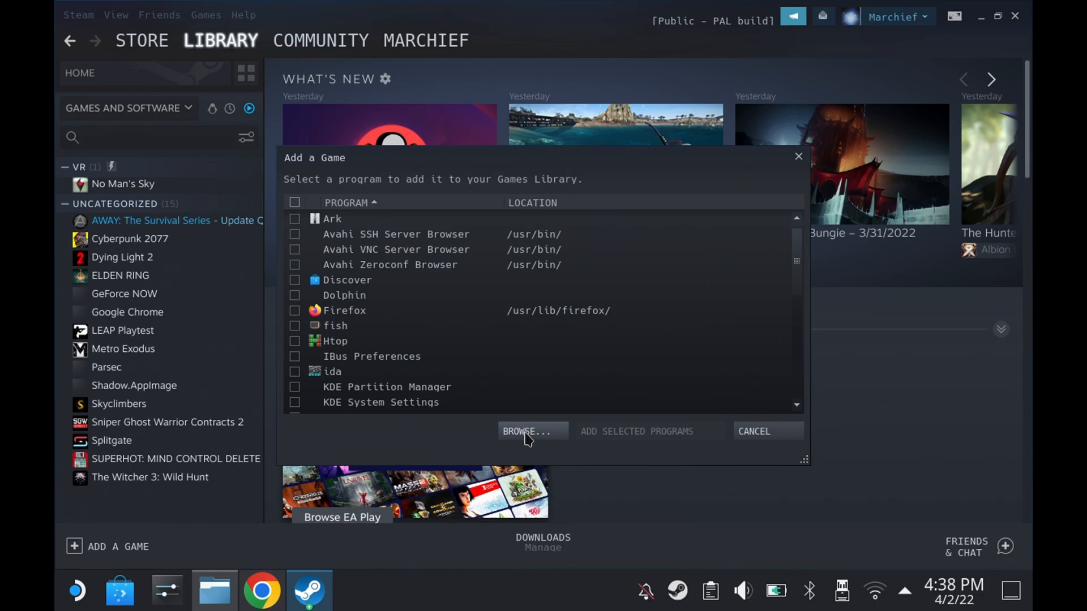
pyautogui.click(532, 431)
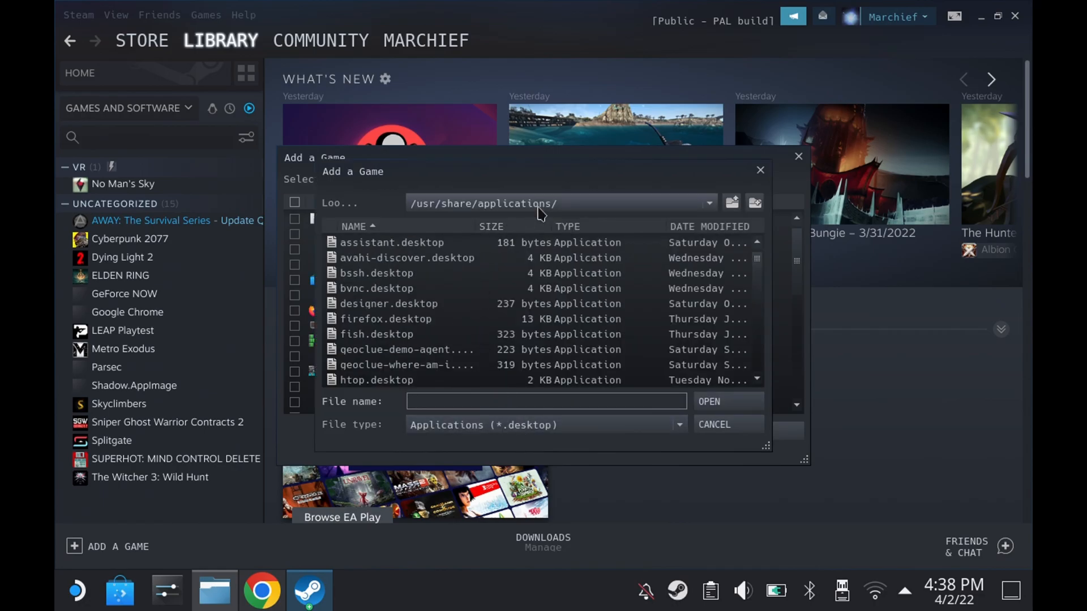
pyautogui.click(731, 202)
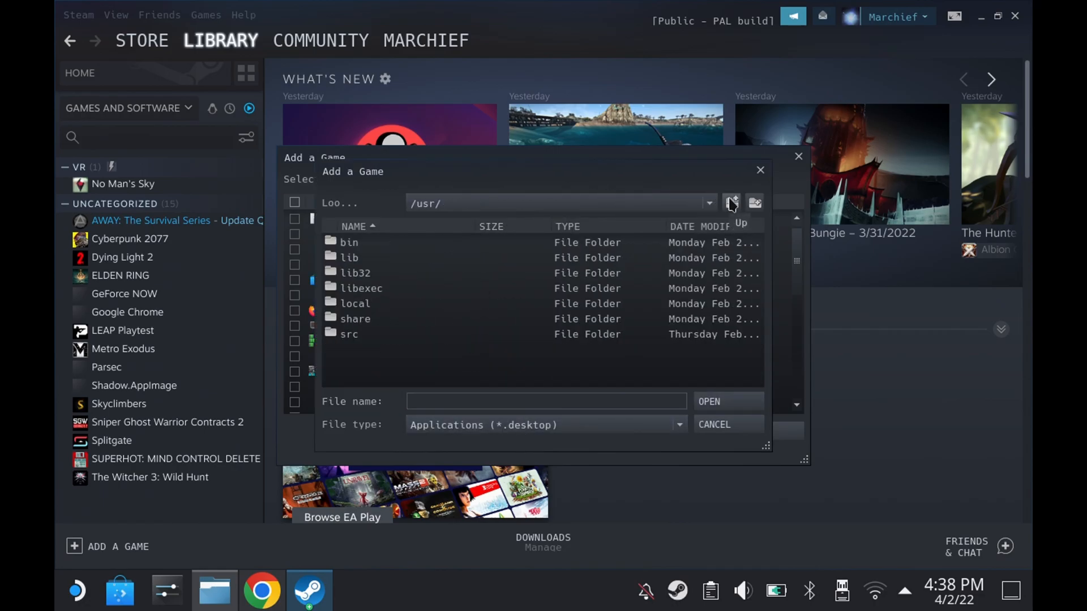
pyautogui.click(731, 203)
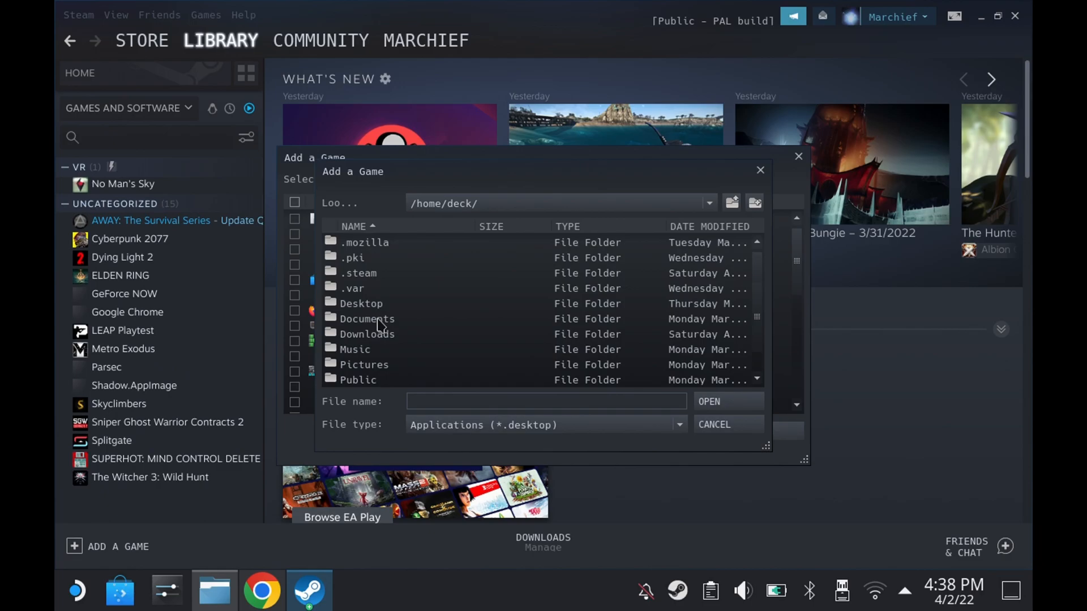
pyautogui.doubleClick(367, 334)
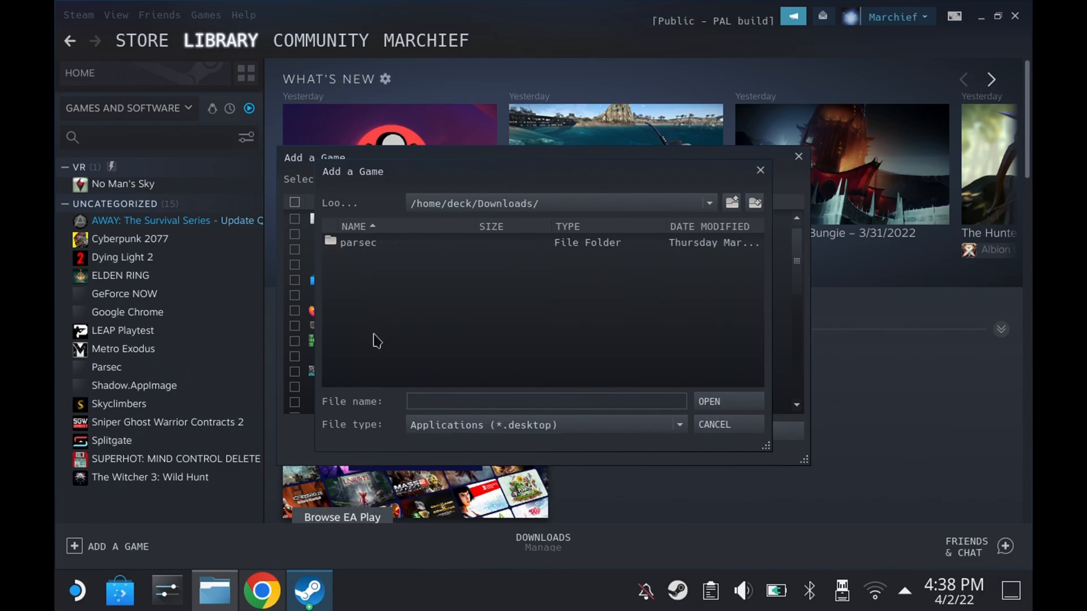
pyautogui.moveTo(474, 437)
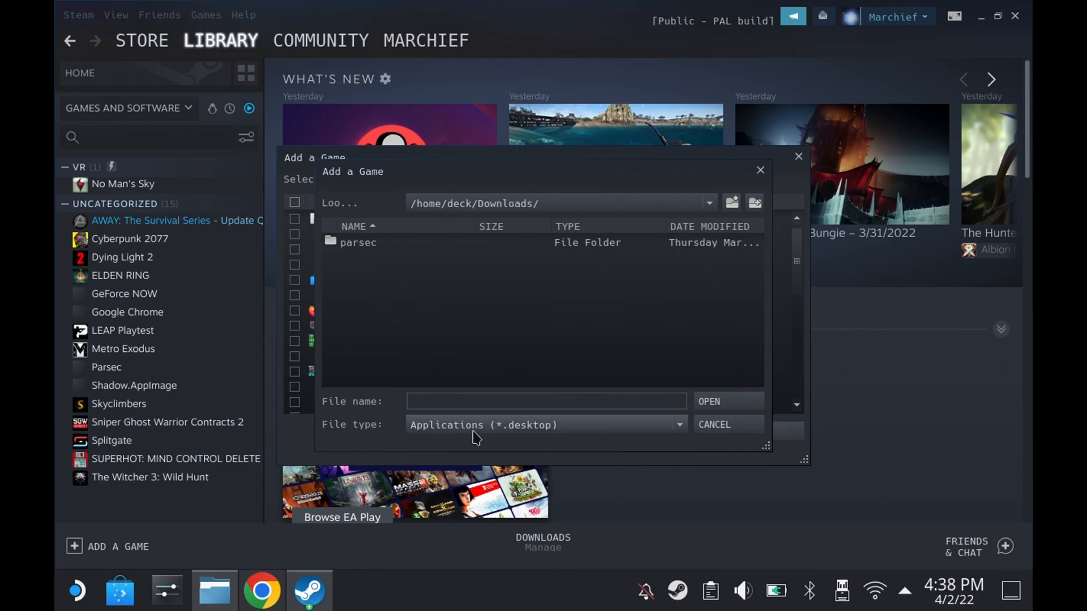
# - Show All Files and select the OriginSetup.exe installer as the program to add
pyautogui.click(544, 425)
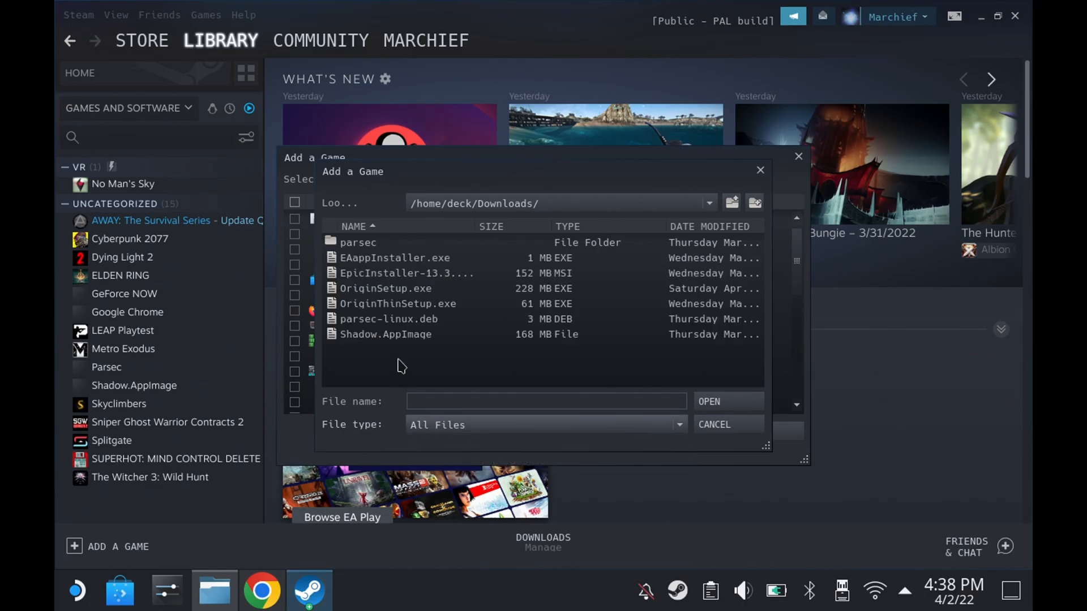
pyautogui.click(384, 289)
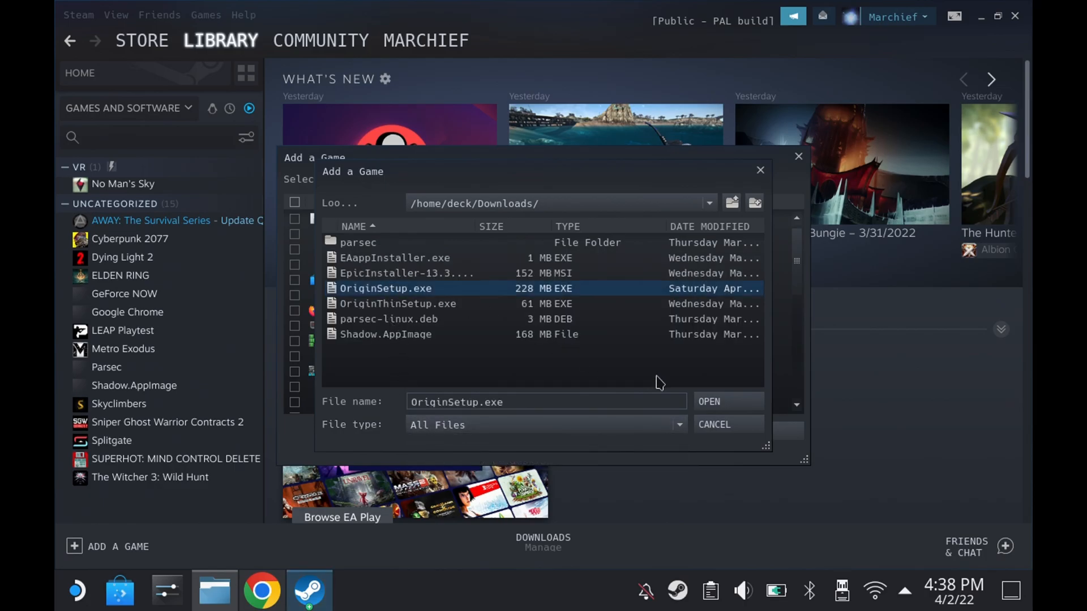
pyautogui.click(708, 400)
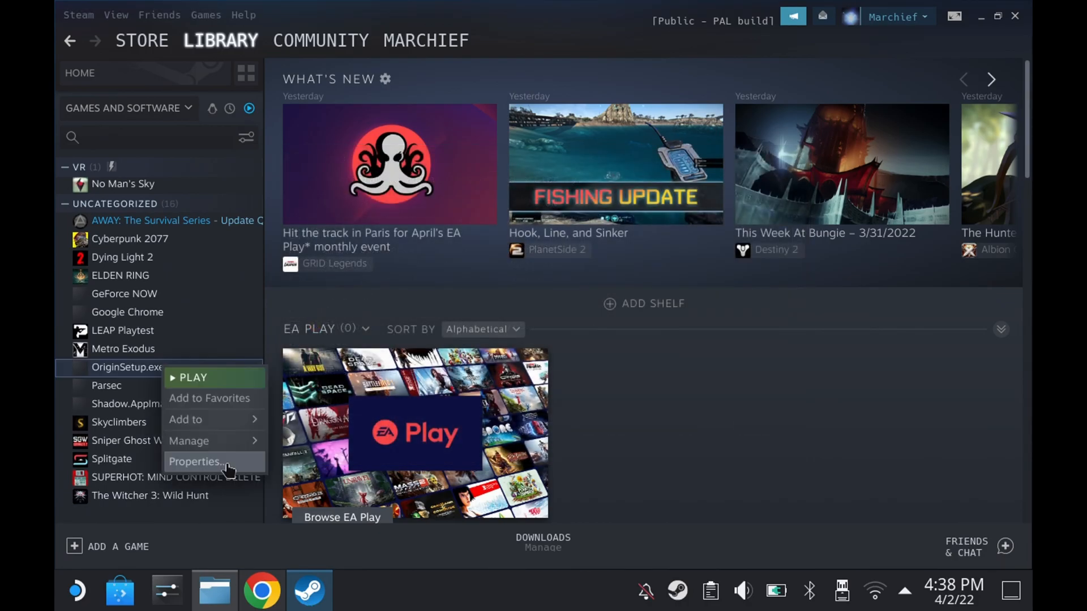
# - In OriginSetup.exe's Compatibility properties, force Proton Experimental and return to its library page
pyautogui.click(197, 462)
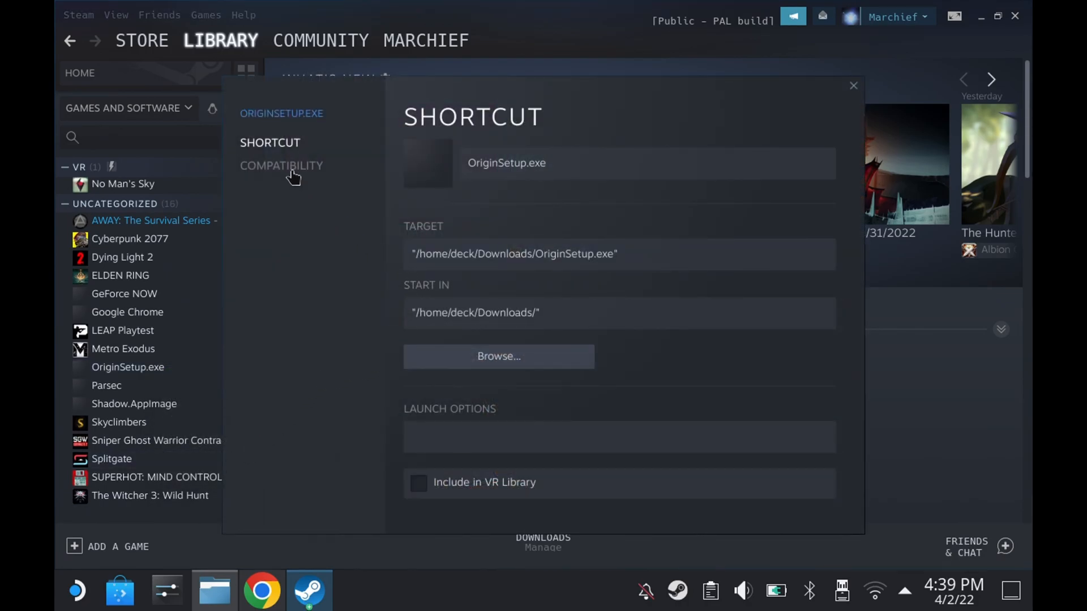
pyautogui.click(282, 165)
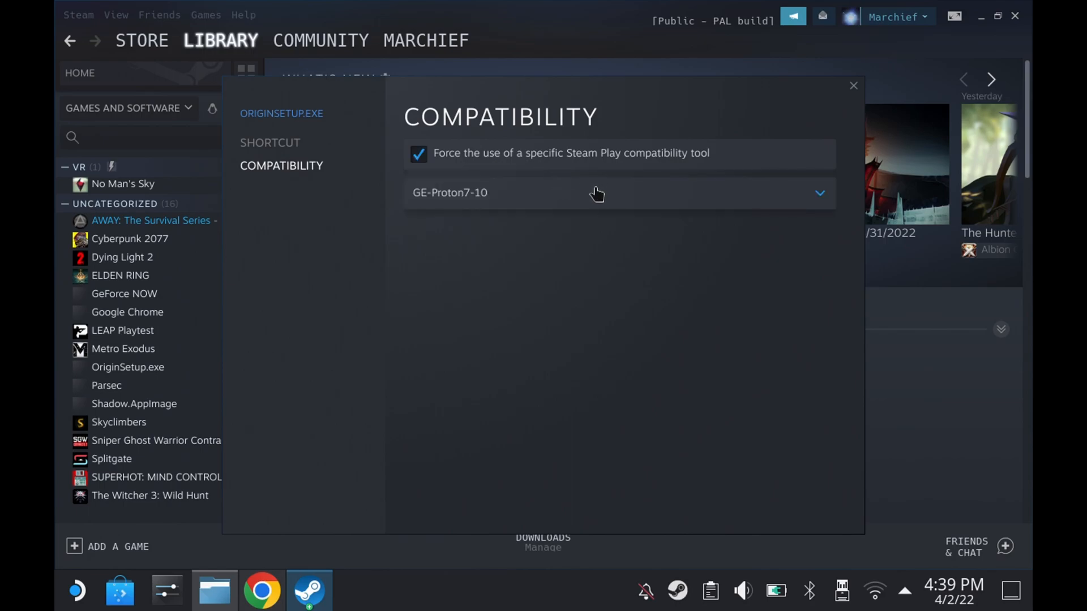
pyautogui.click(617, 193)
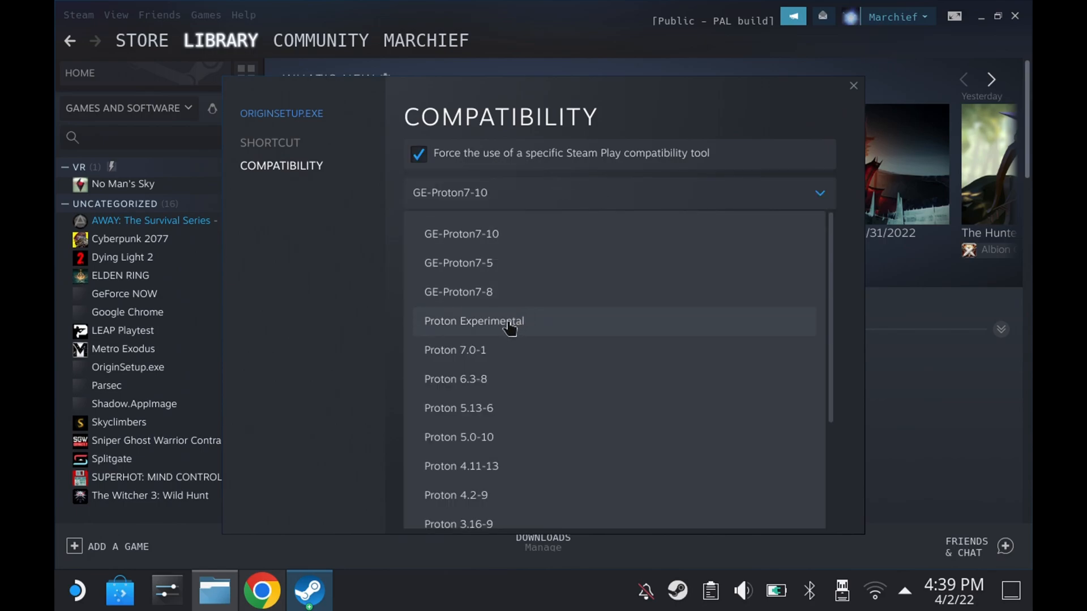
pyautogui.click(473, 320)
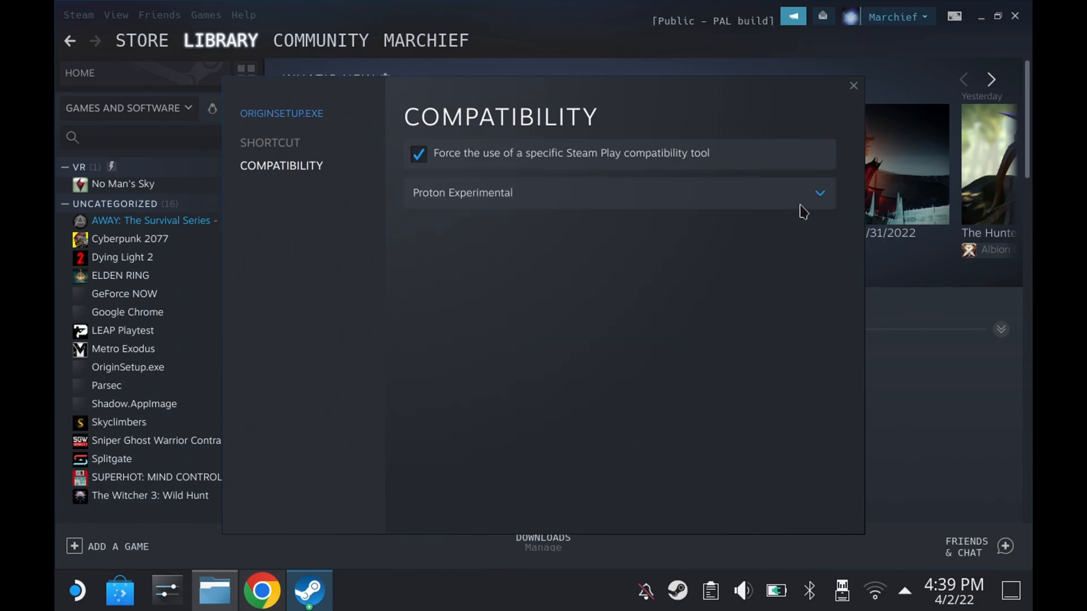
pyautogui.click(854, 85)
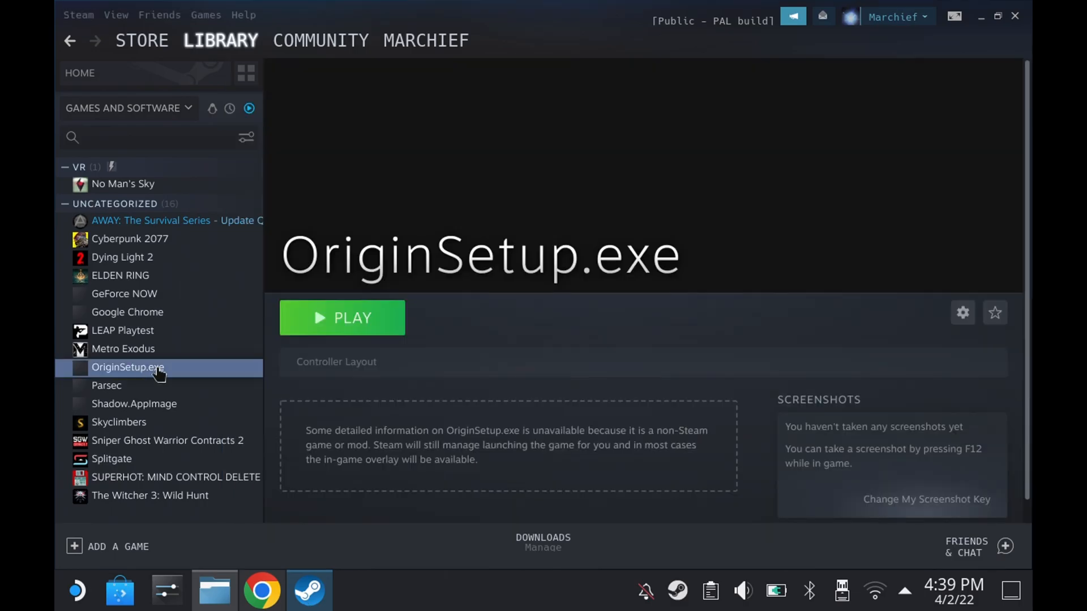
# - Play OriginSetup.exe from Steam so the Origin sign-in window appears
pyautogui.click(342, 319)
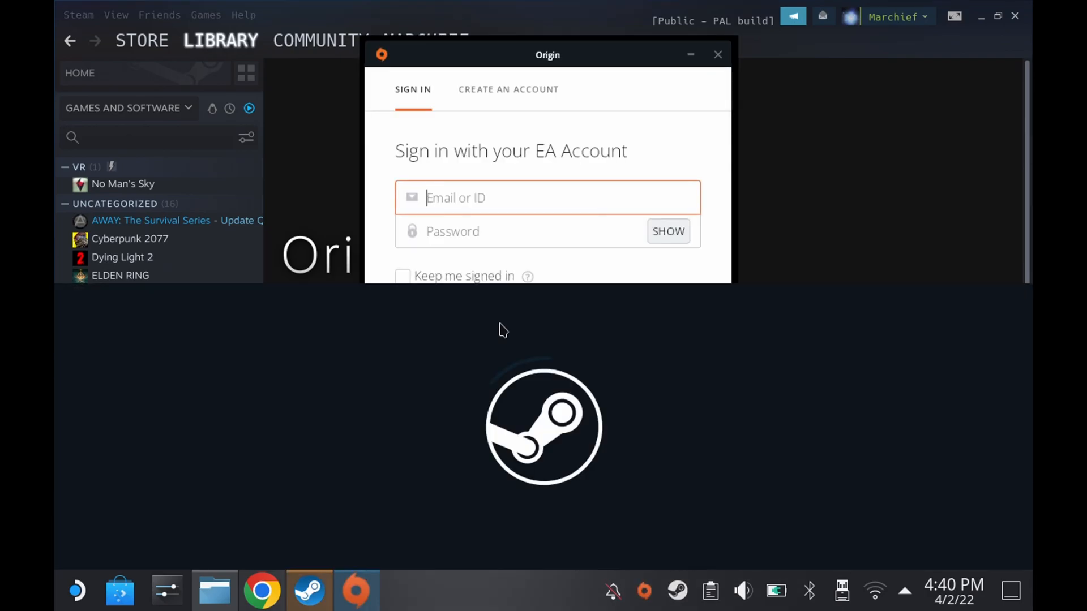
pyautogui.click(547, 197)
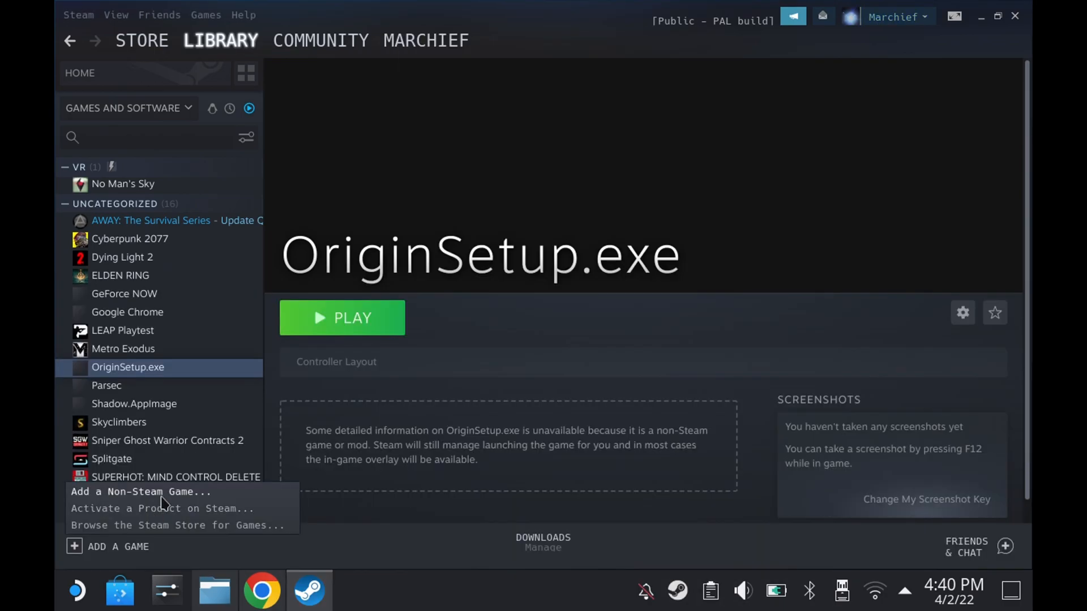
# - Begin adding a non-Steam game and browse to /home/deck/.local/share/Steam
pyautogui.click(141, 491)
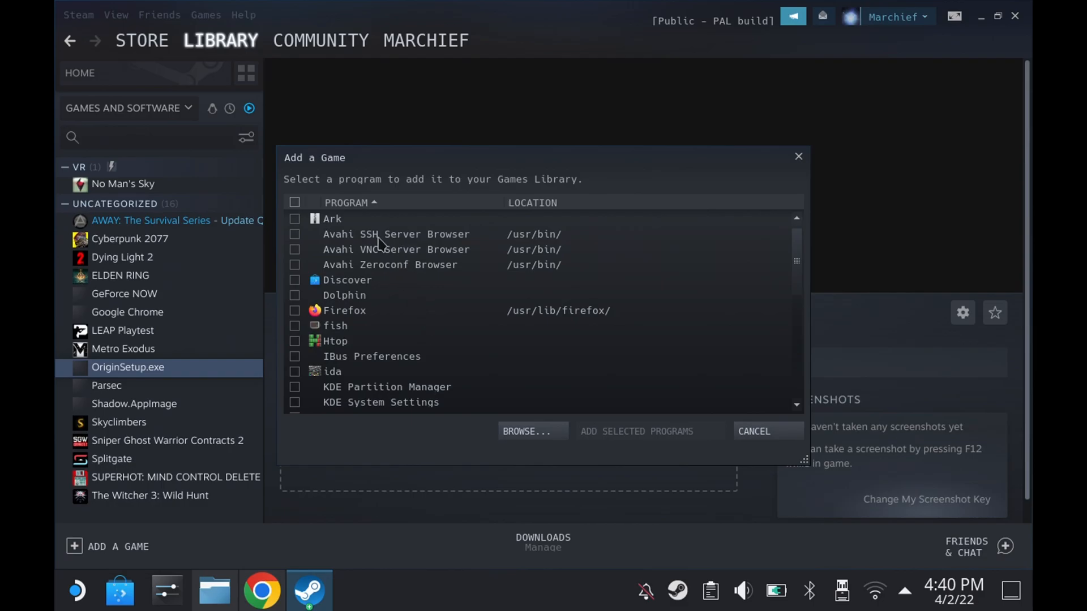
pyautogui.click(526, 431)
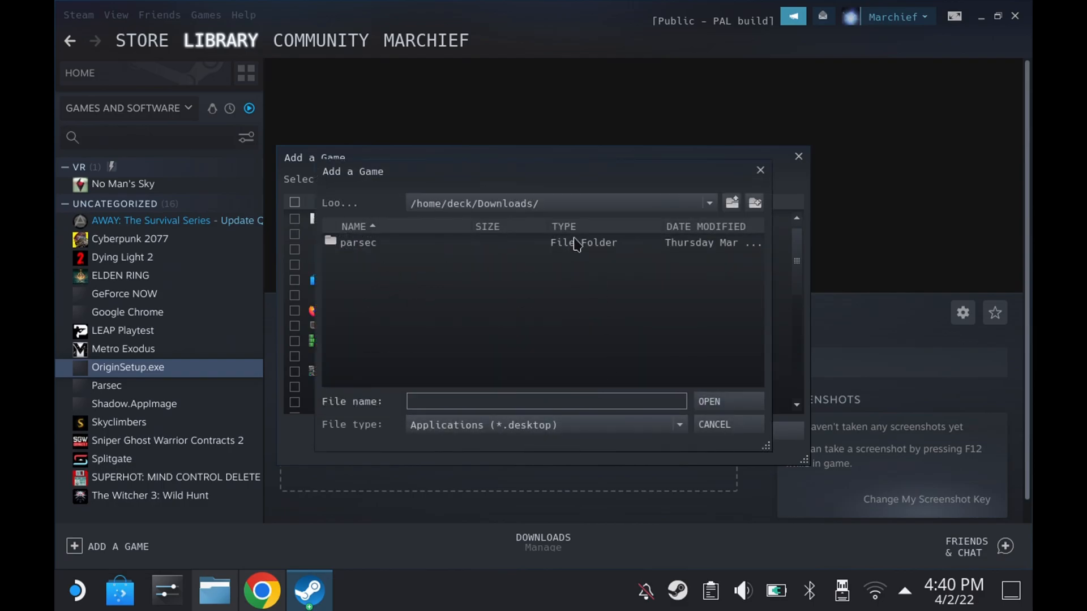
pyautogui.click(731, 203)
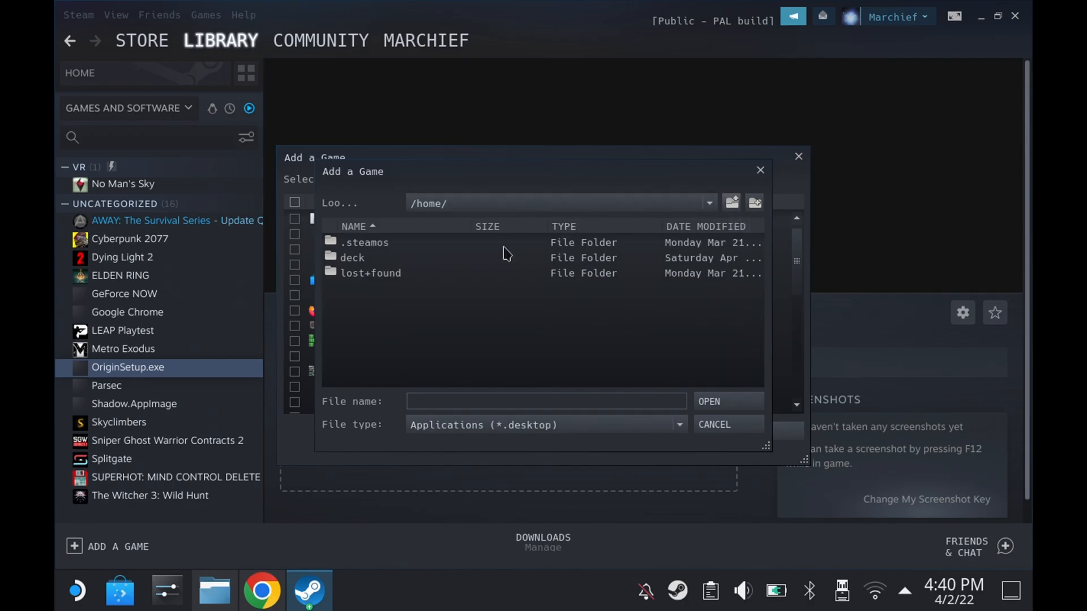
pyautogui.doubleClick(352, 257)
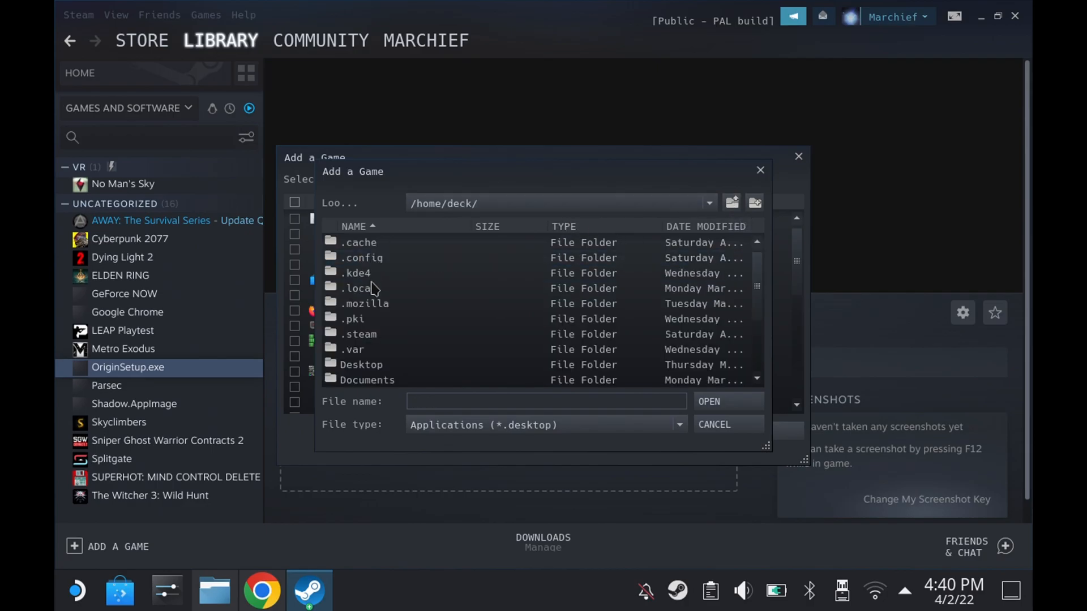
pyautogui.doubleClick(357, 288)
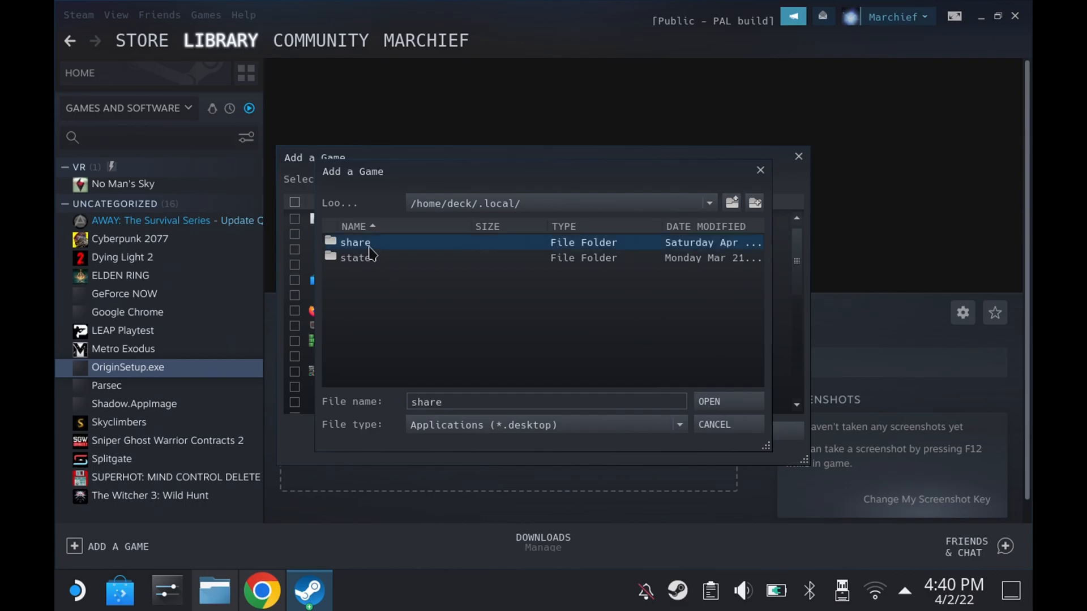
pyautogui.doubleClick(355, 242)
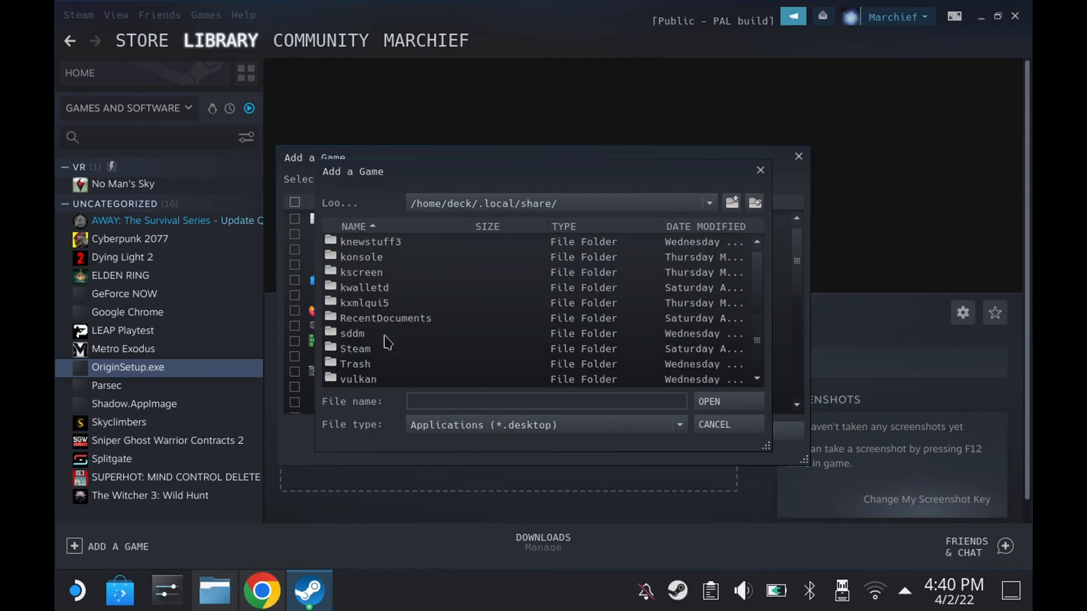
pyautogui.doubleClick(355, 349)
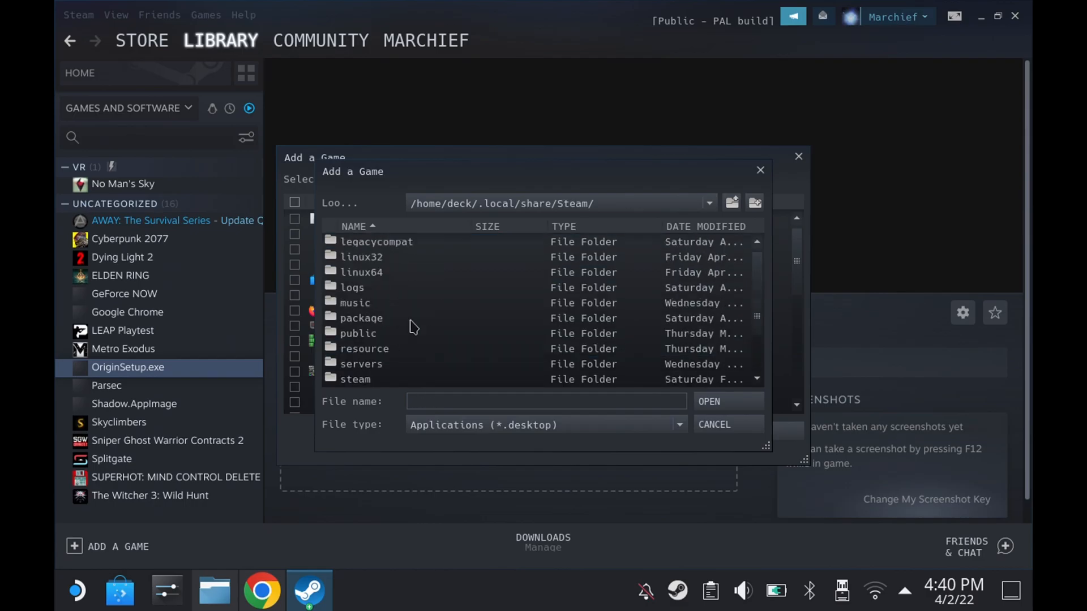
# - Continue into steamapps/compatdata/…/Origin, show All Files and pick Origin.exe
pyautogui.scroll(-3)
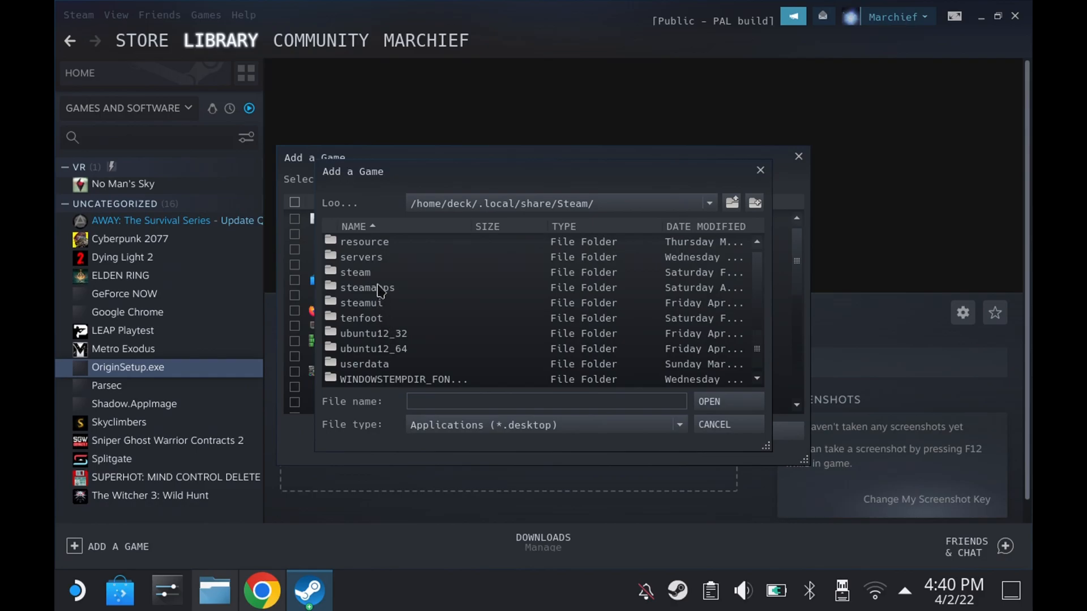
pyautogui.doubleClick(365, 287)
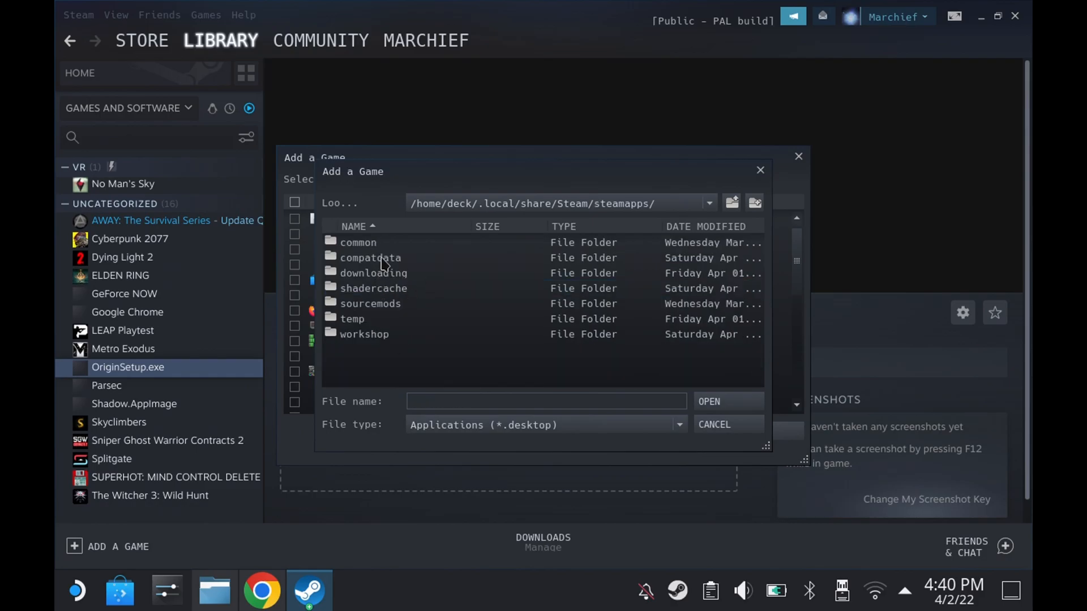
pyautogui.doubleClick(369, 257)
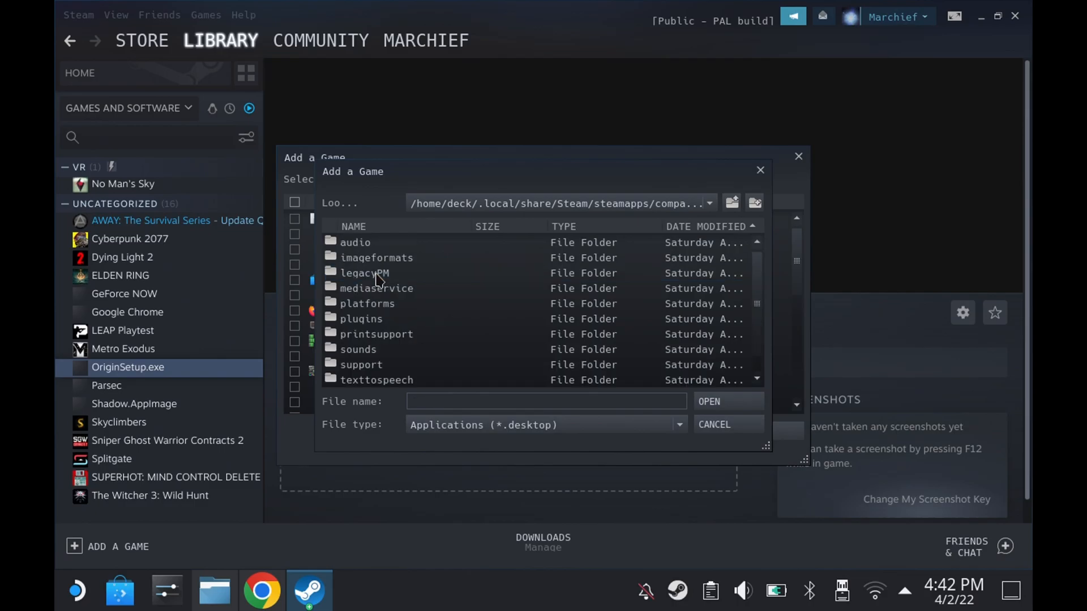
pyautogui.scroll(-3)
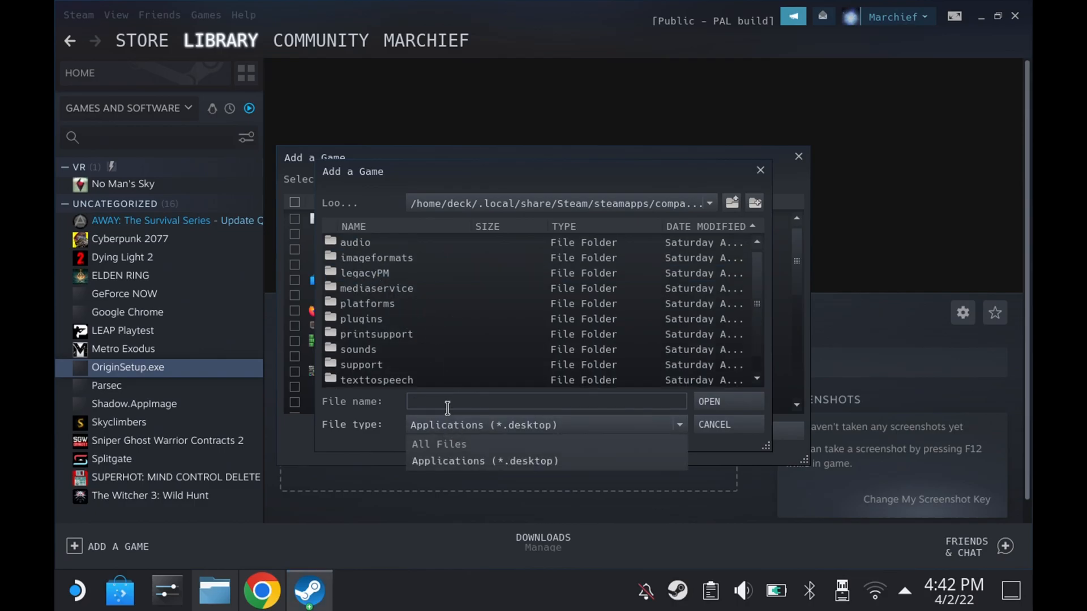
pyautogui.click(438, 444)
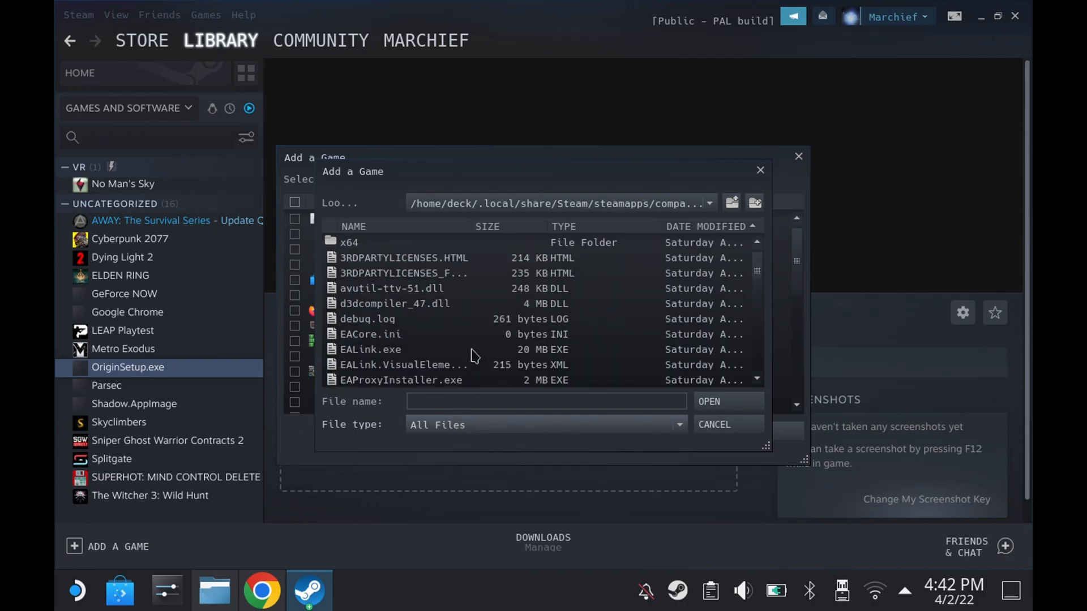
pyautogui.scroll(-3)
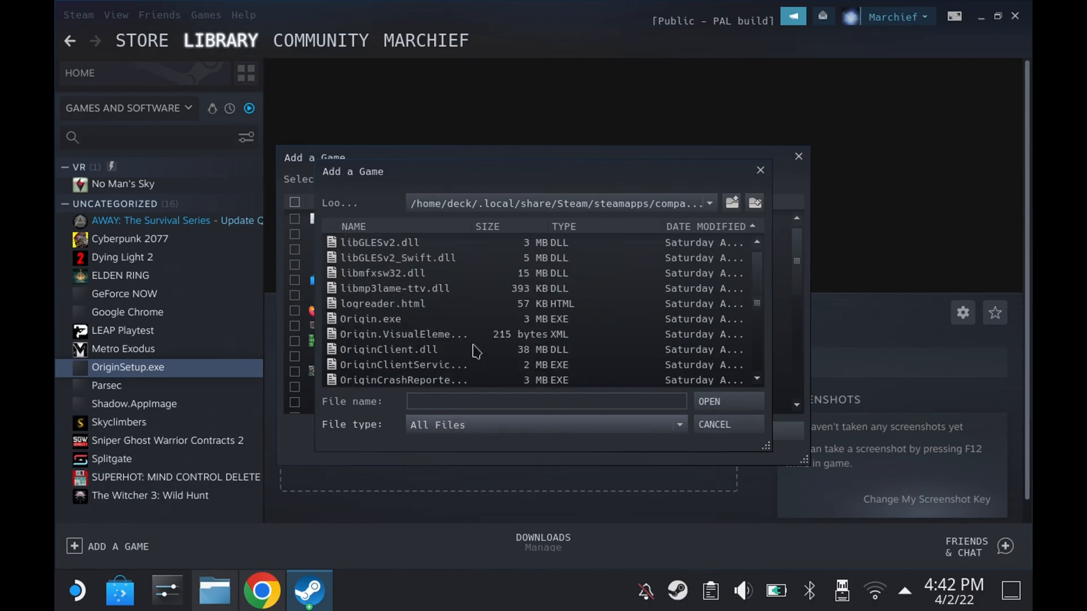
pyautogui.scroll(-3)
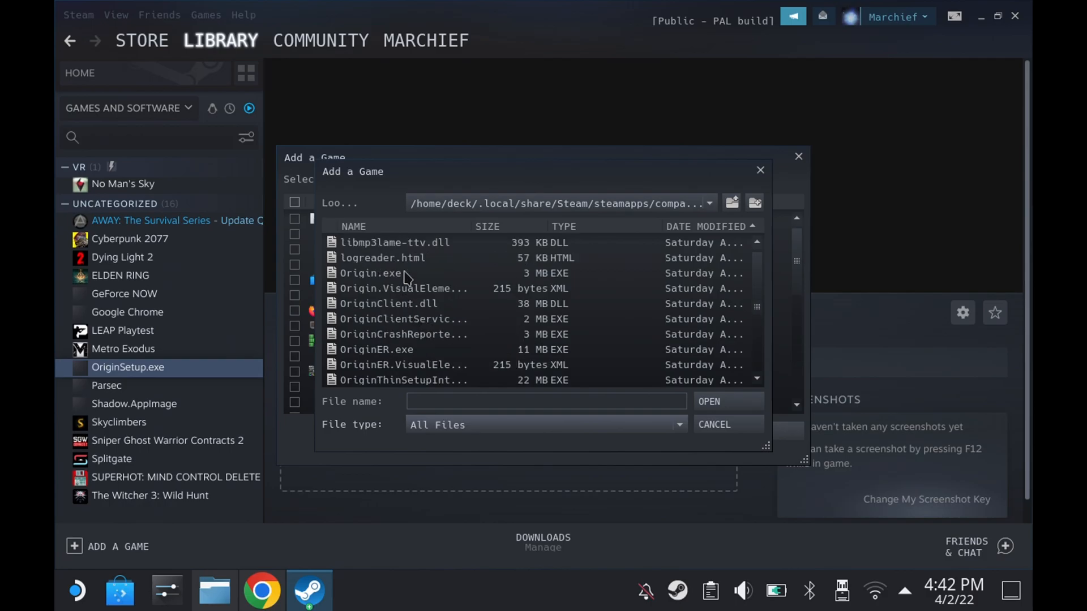
pyautogui.click(369, 272)
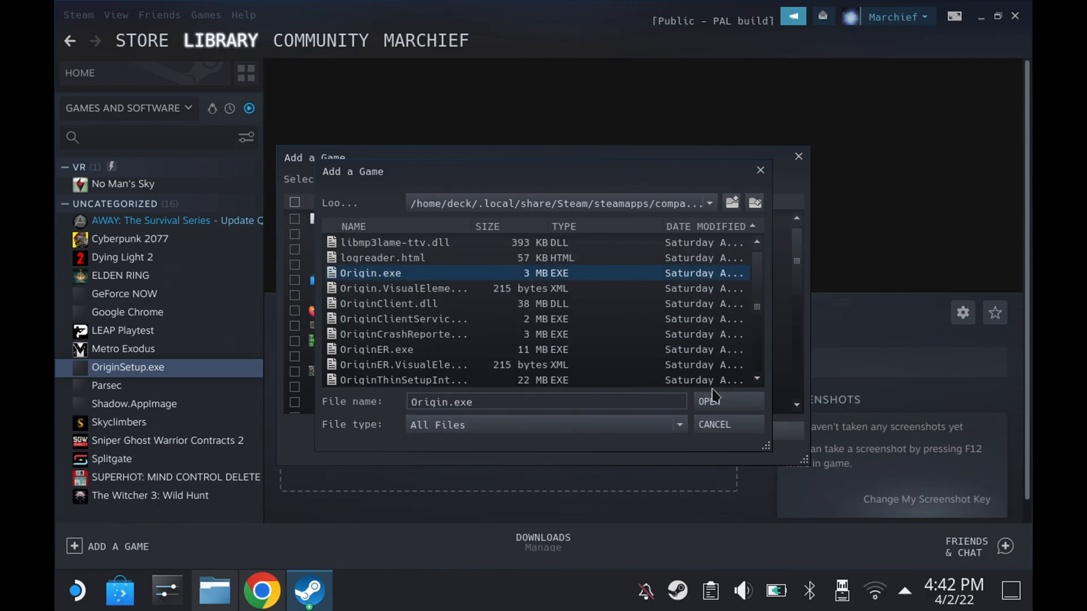
pyautogui.click(708, 402)
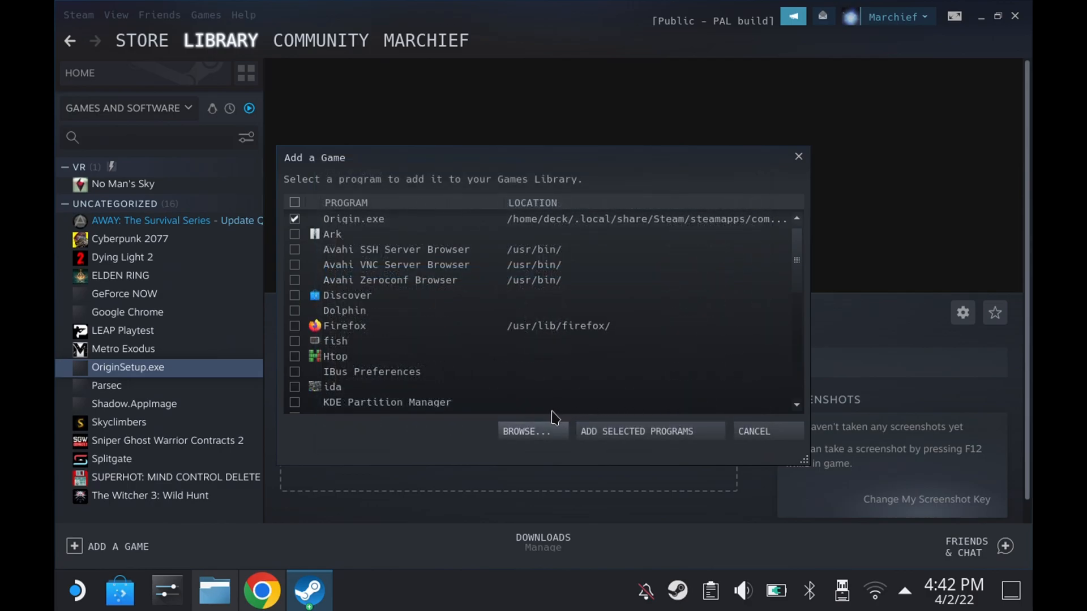
# - Add the ticked Origin.exe to the library and reach its Compatibility properties
pyautogui.click(648, 432)
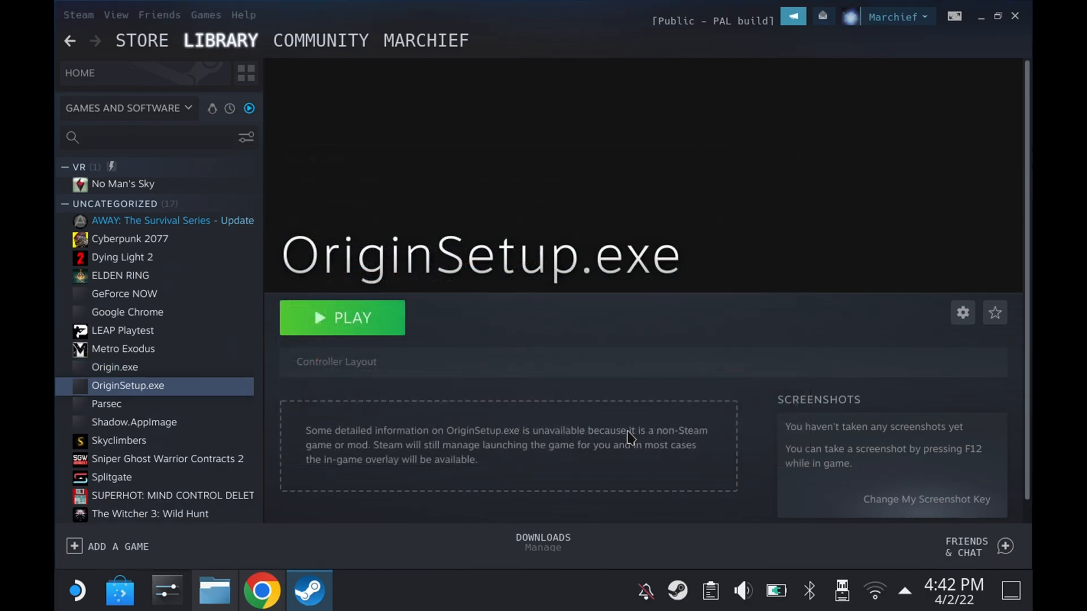
pyautogui.rightClick(126, 385)
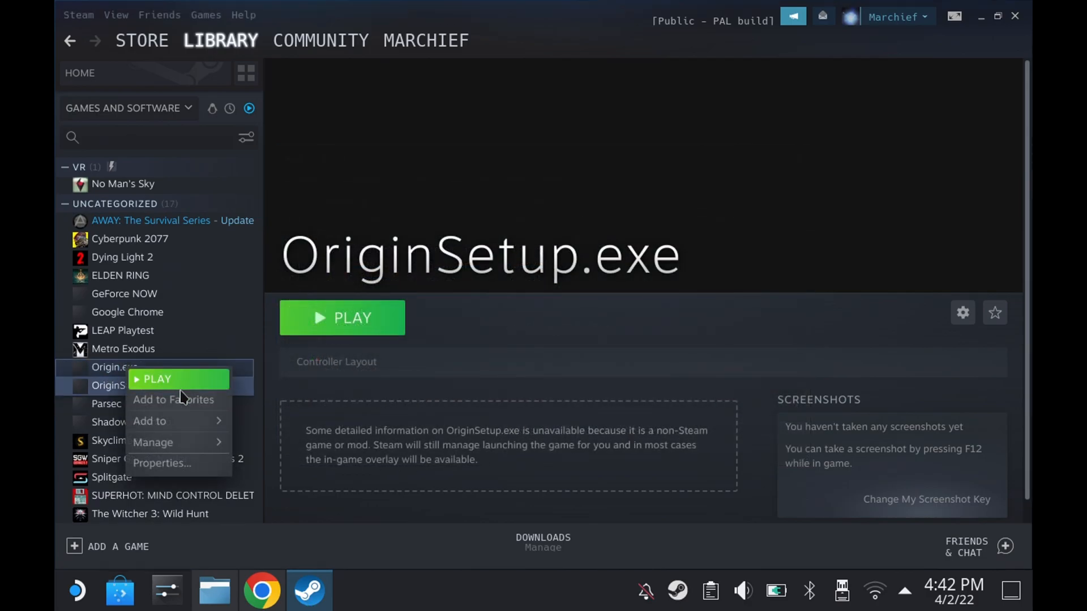
pyautogui.click(161, 463)
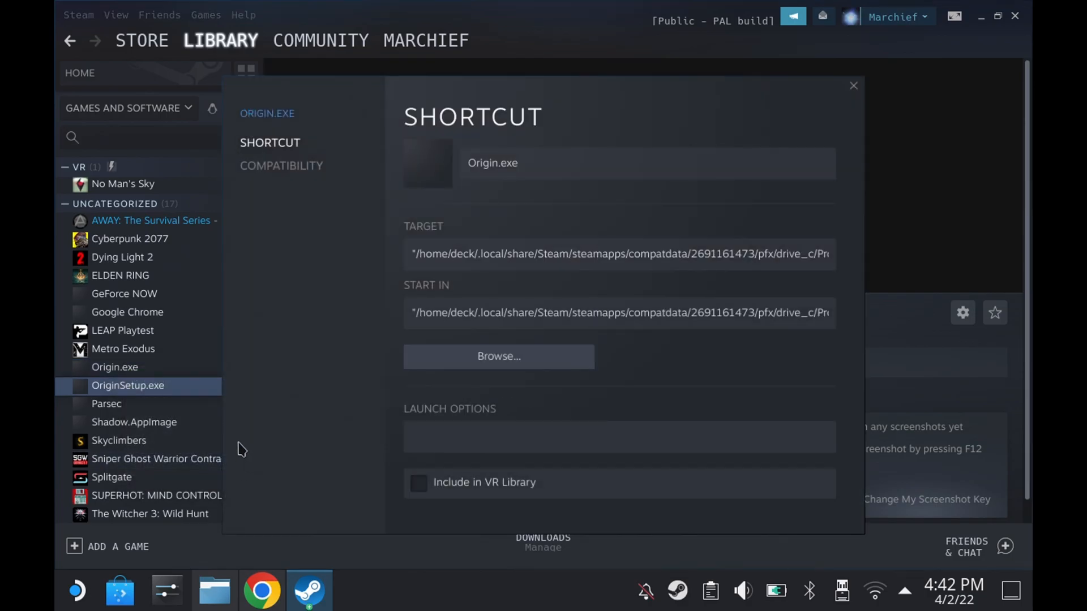
pyautogui.click(281, 165)
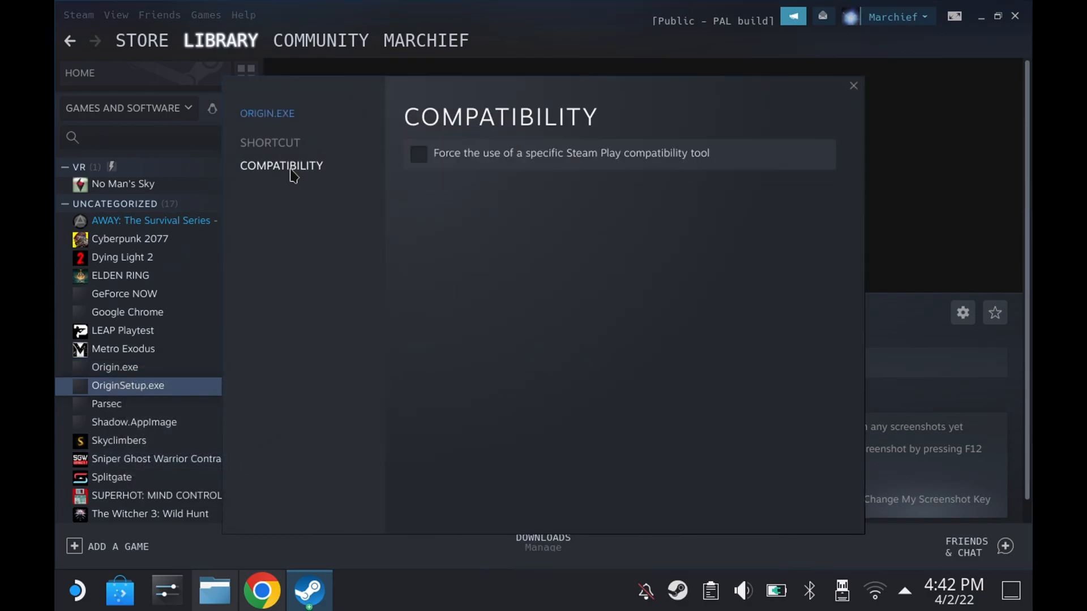
# - Force Proton Experimental for Origin.exe, close properties and select its library entry
pyautogui.click(418, 153)
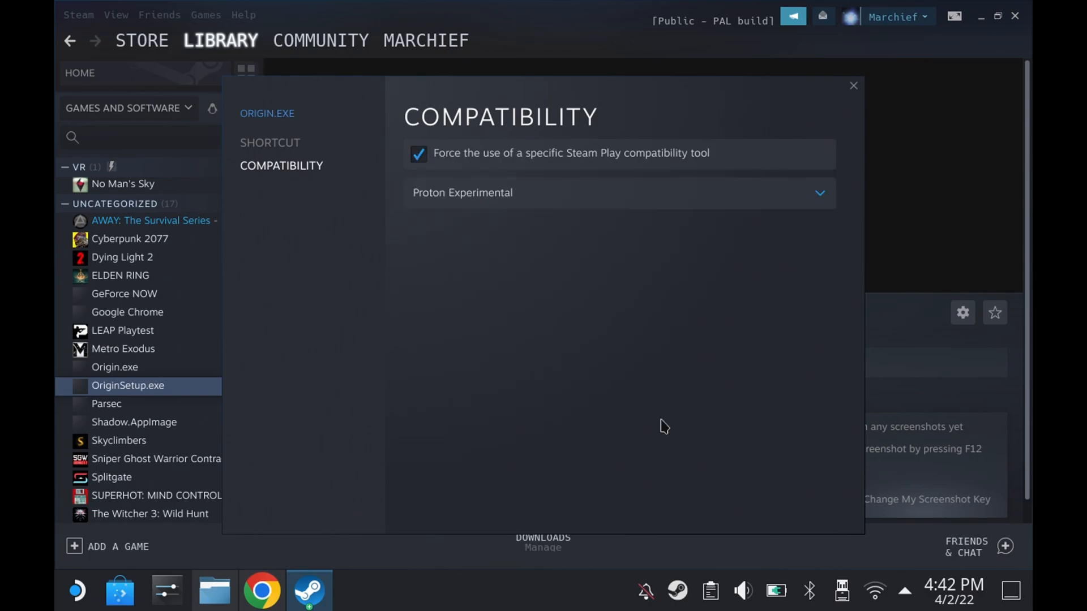
pyautogui.moveTo(862, 94)
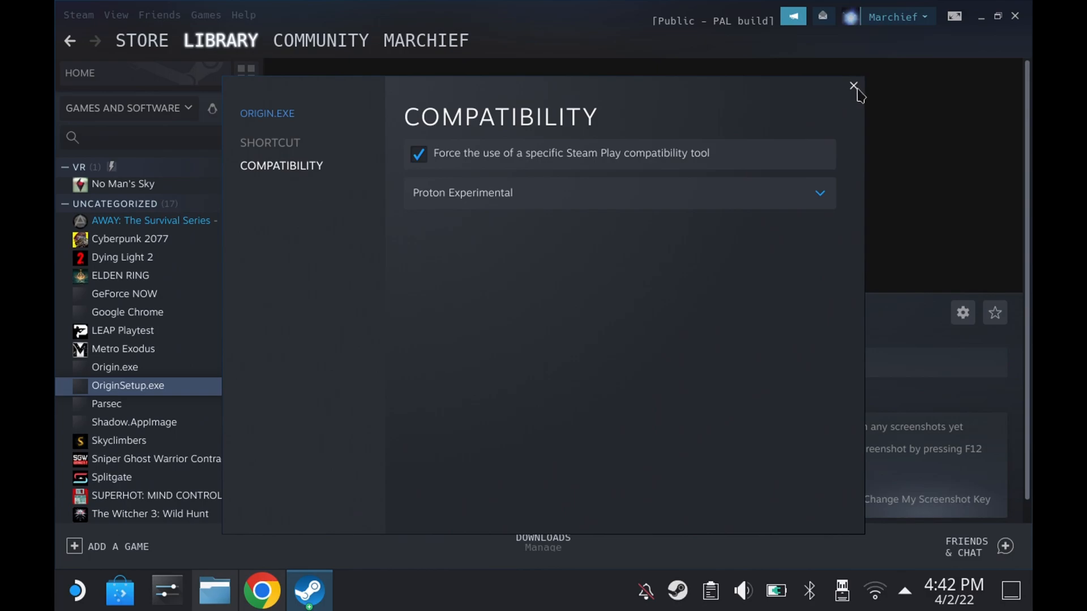
pyautogui.click(854, 87)
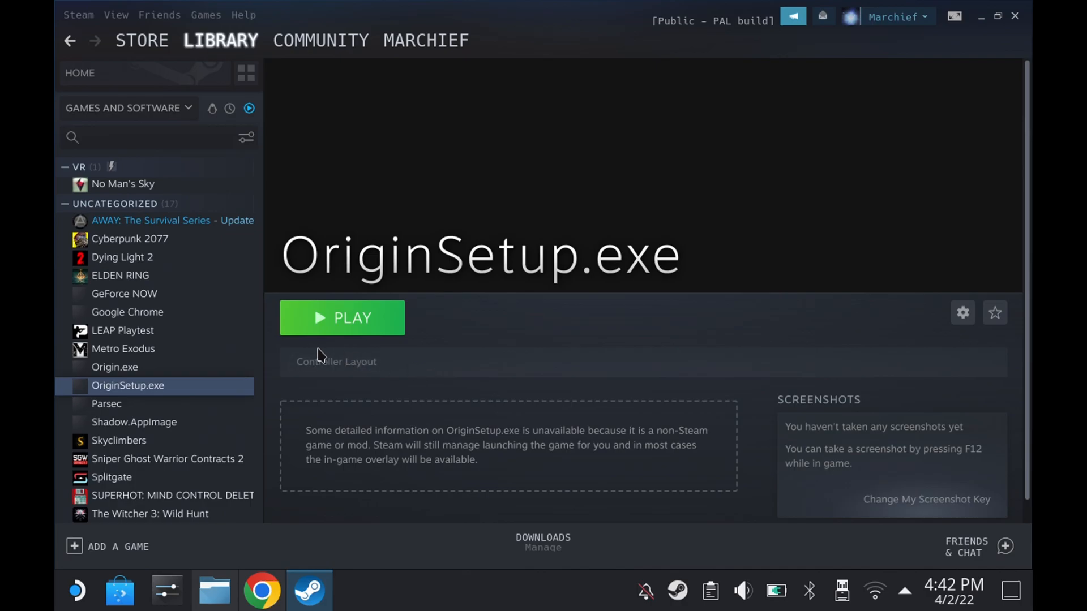
pyautogui.click(114, 367)
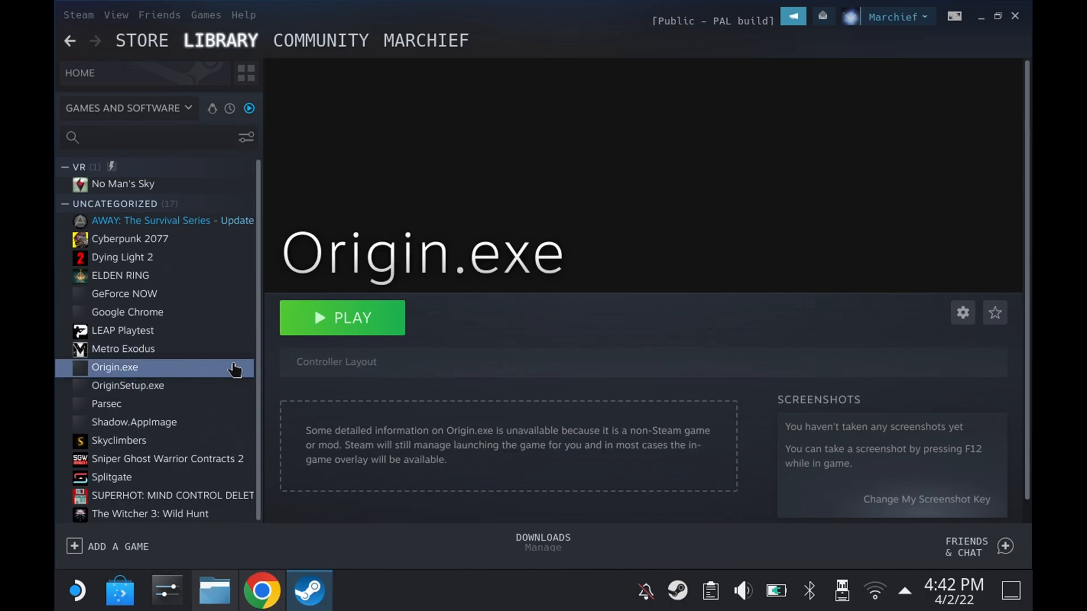
# - Play Origin.exe, accept the license agreement and scroll My Game Library to Titanfall 2
pyautogui.click(342, 318)
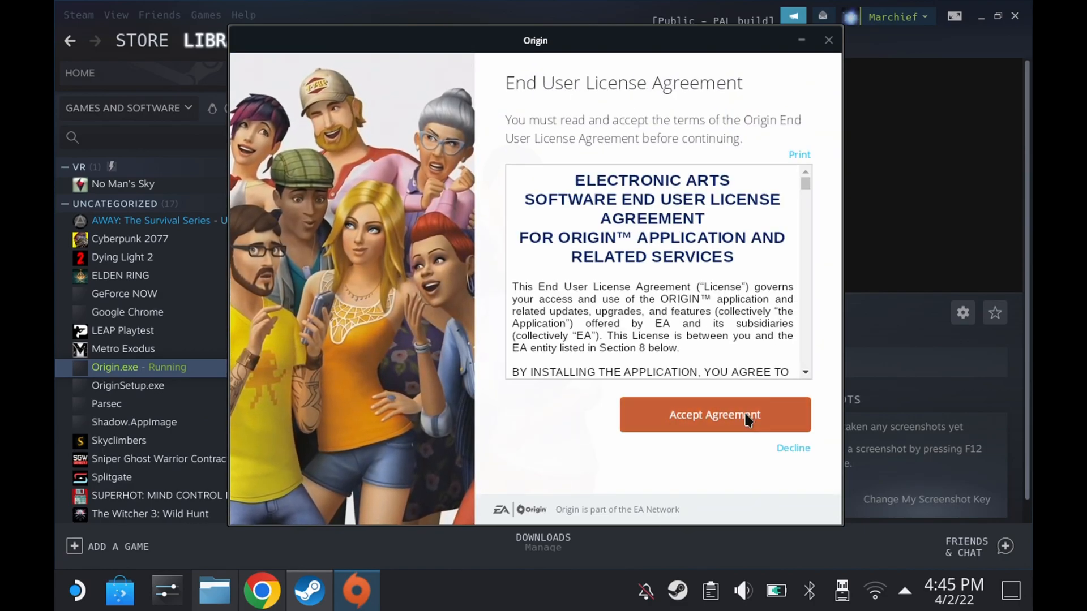
pyautogui.click(715, 414)
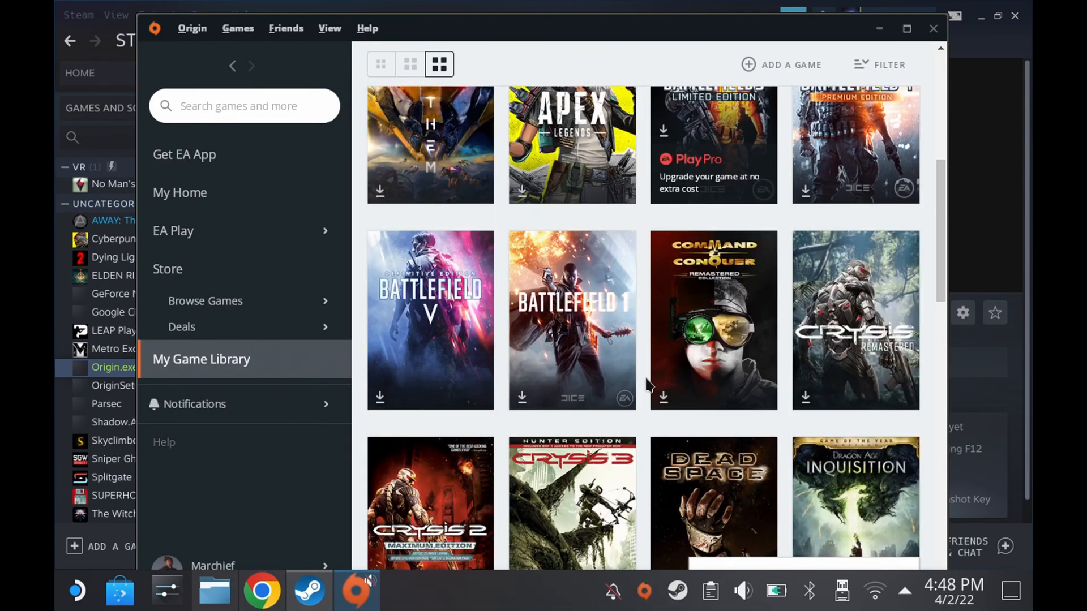
pyautogui.scroll(-3)
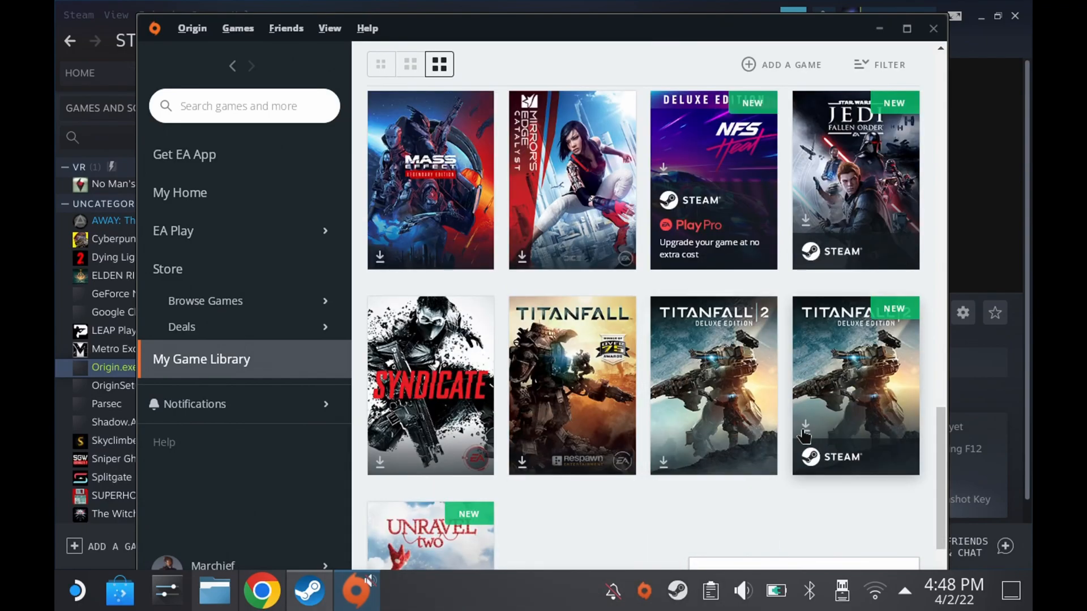
pyautogui.moveTo(804, 437)
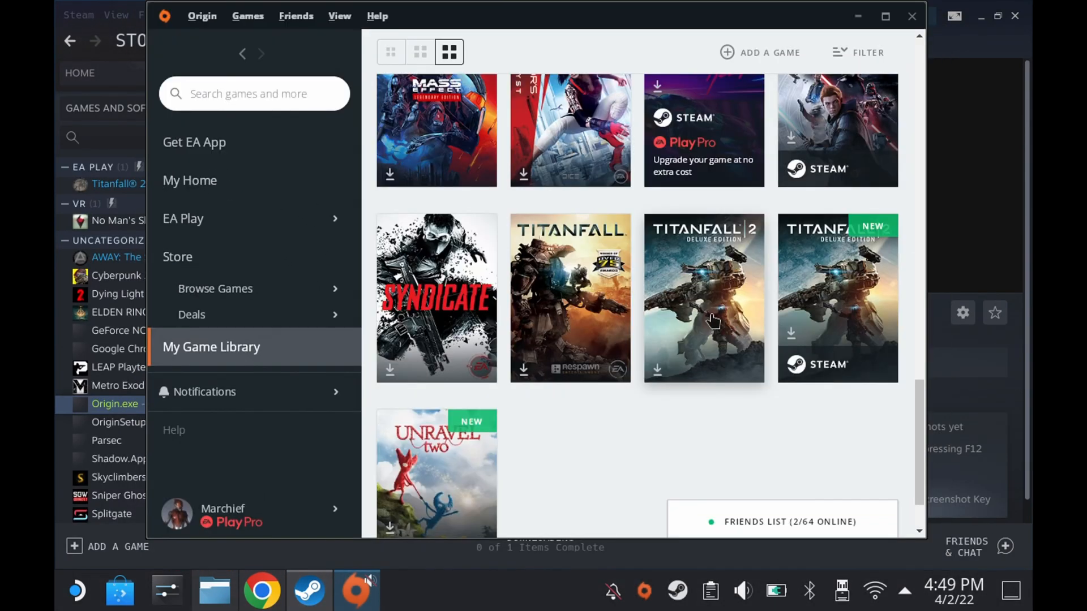
# - Start the Titanfall 2 download and choose Change Location after the space warning
pyautogui.click(703, 298)
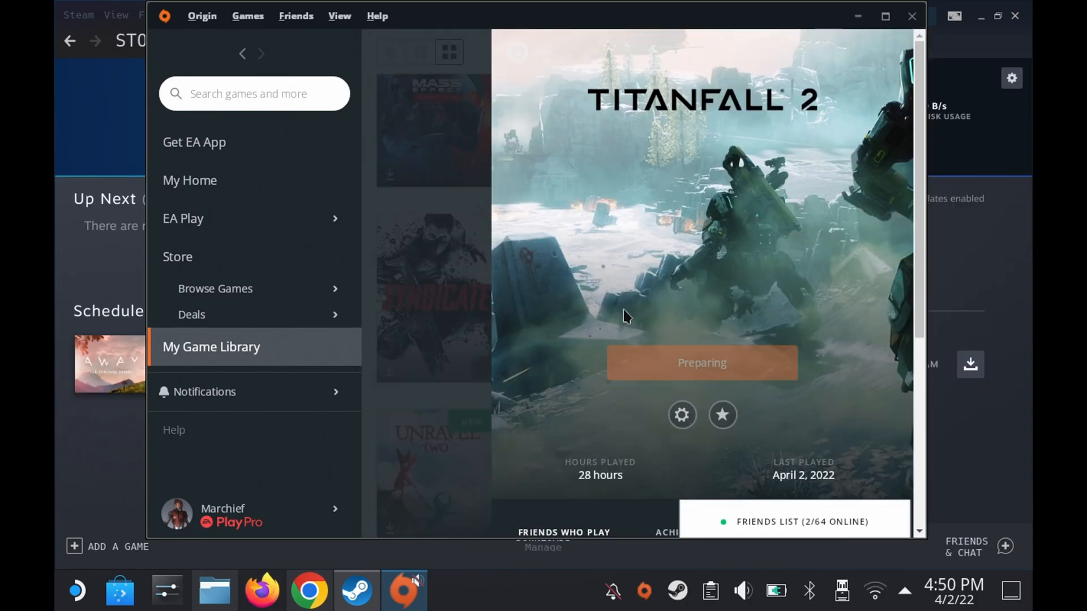
pyautogui.click(700, 362)
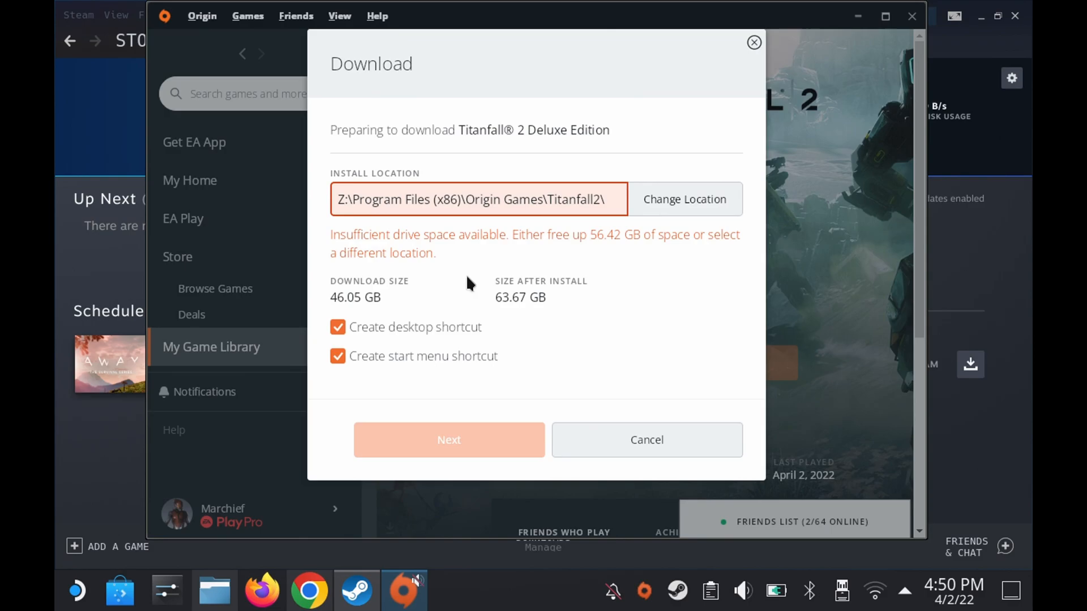
pyautogui.moveTo(561, 230)
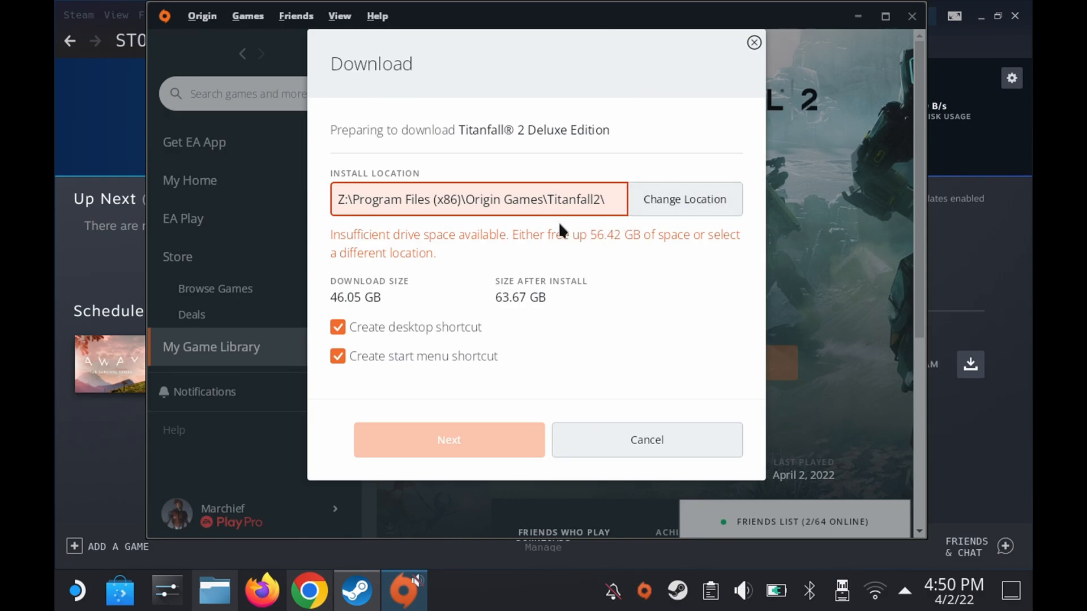
pyautogui.click(683, 199)
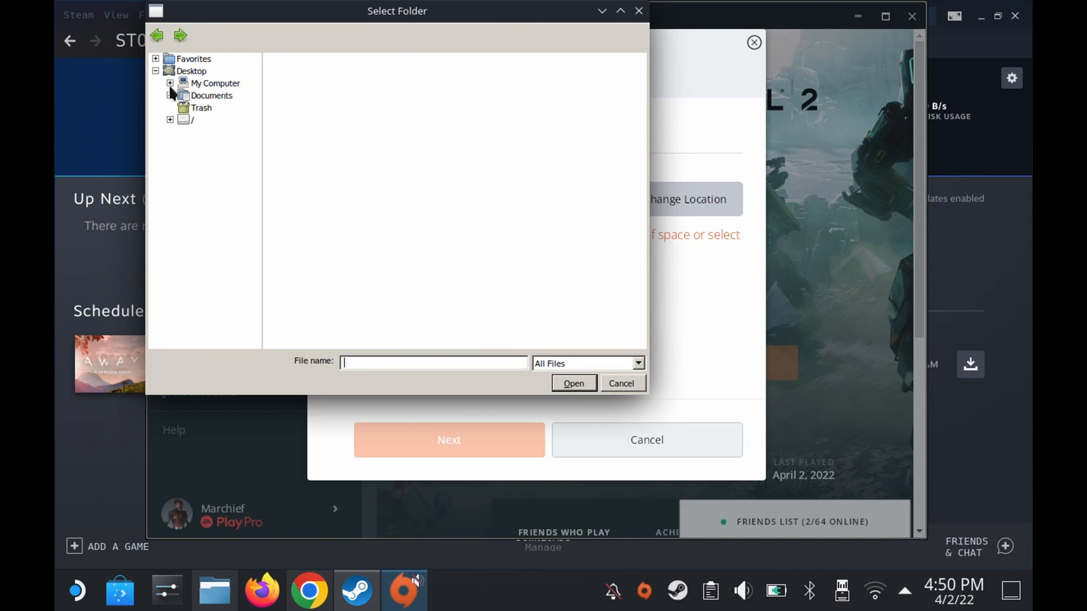
# - Pick C:\Program Files as the install folder, targeting C:\Program Files\Titanfall2
pyautogui.click(170, 83)
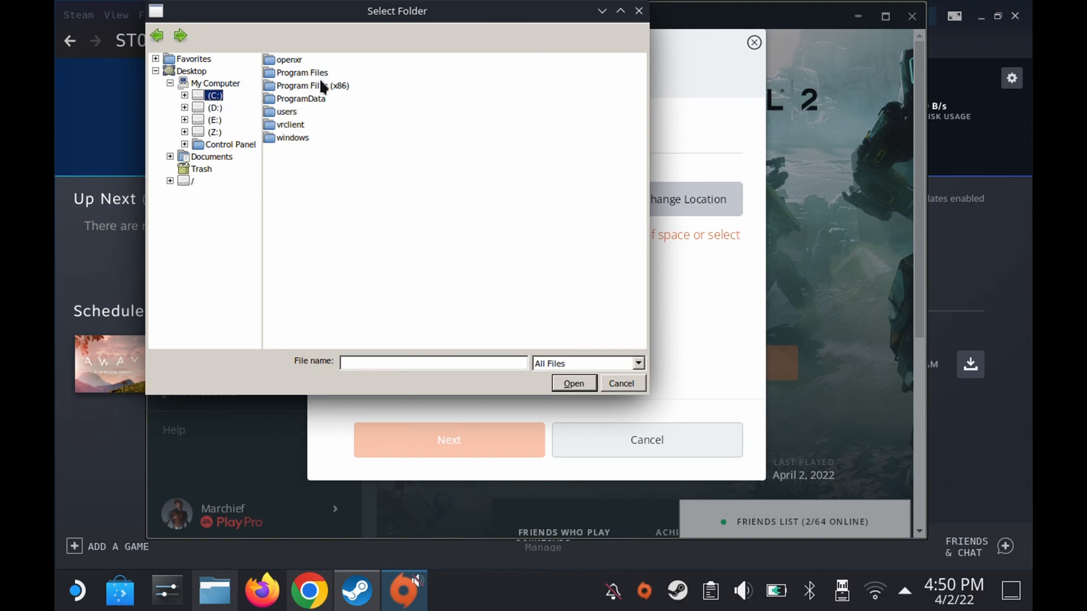
pyautogui.moveTo(340, 231)
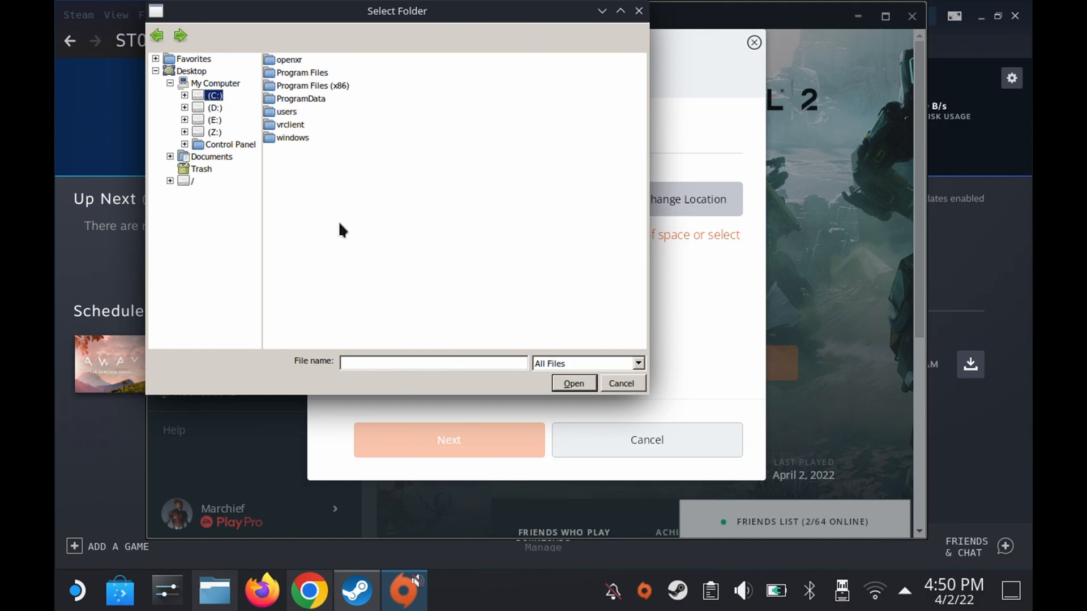
pyautogui.rightClick(339, 230)
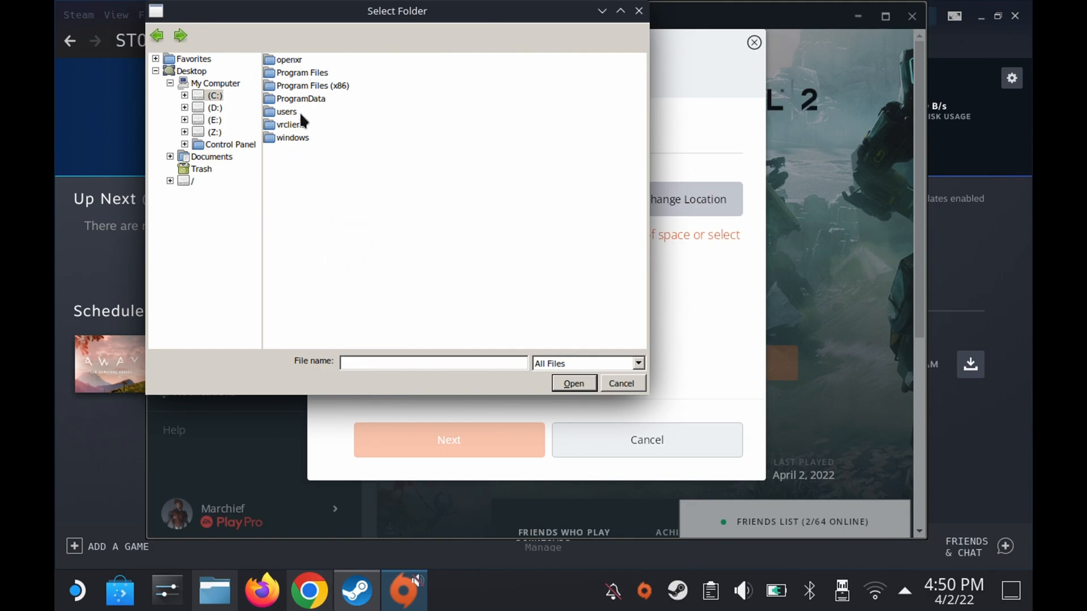
pyautogui.doubleClick(301, 73)
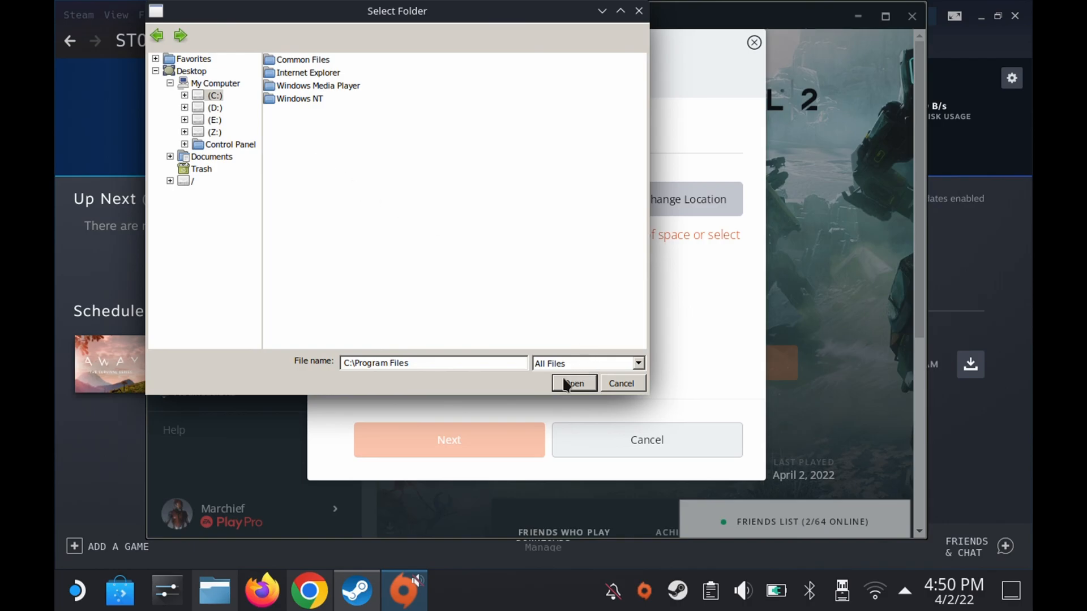
pyautogui.click(573, 384)
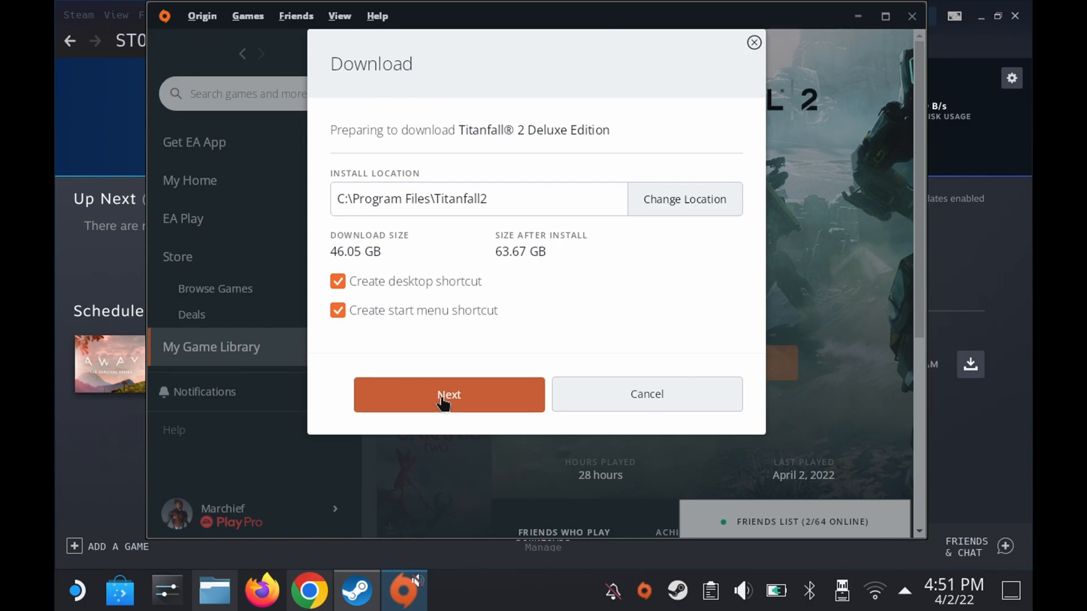
# - Accept the Titanfall 2 license agreements so the download starts, about 5h 51m remaining
pyautogui.click(448, 394)
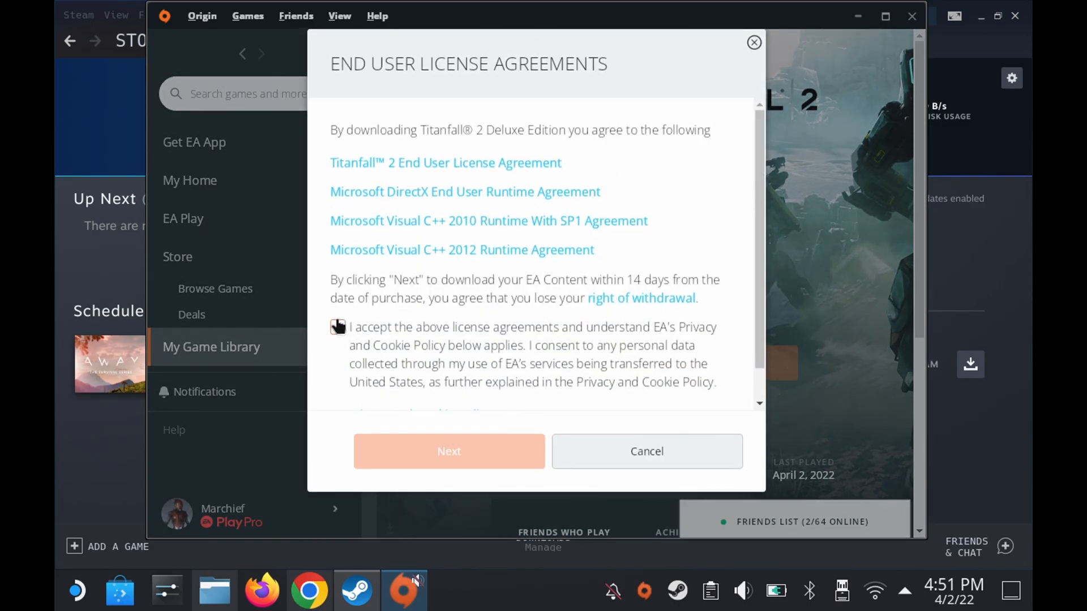
pyautogui.click(337, 326)
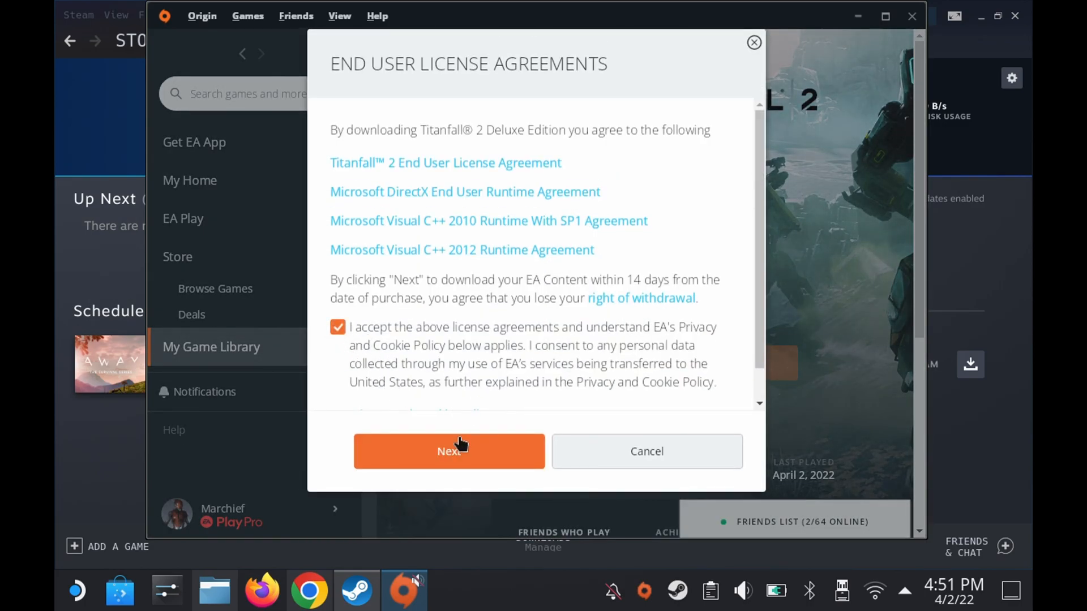
pyautogui.click(449, 451)
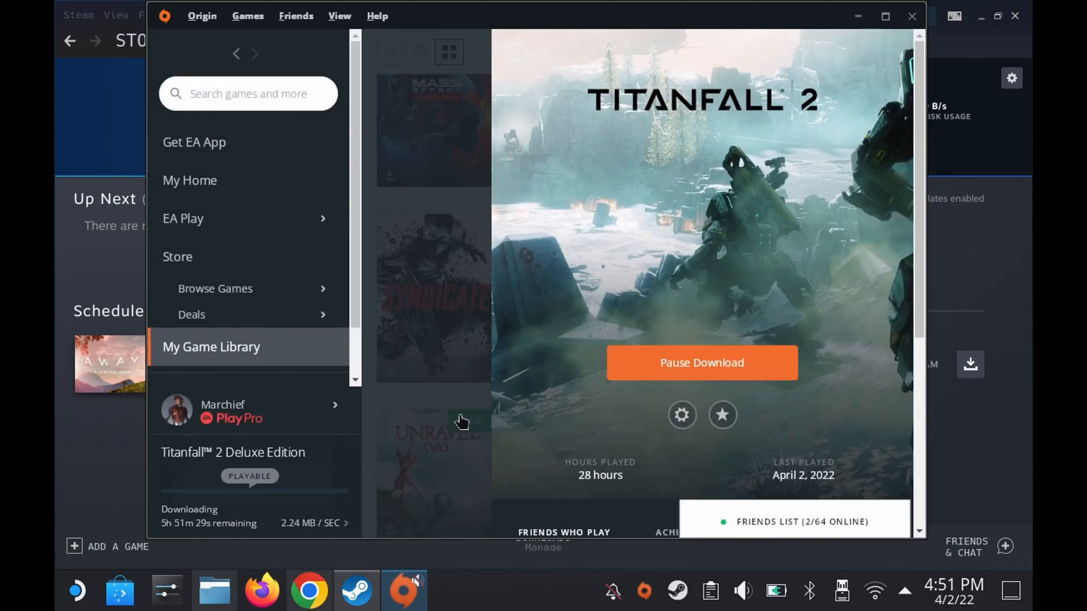
pyautogui.moveTo(421, 401)
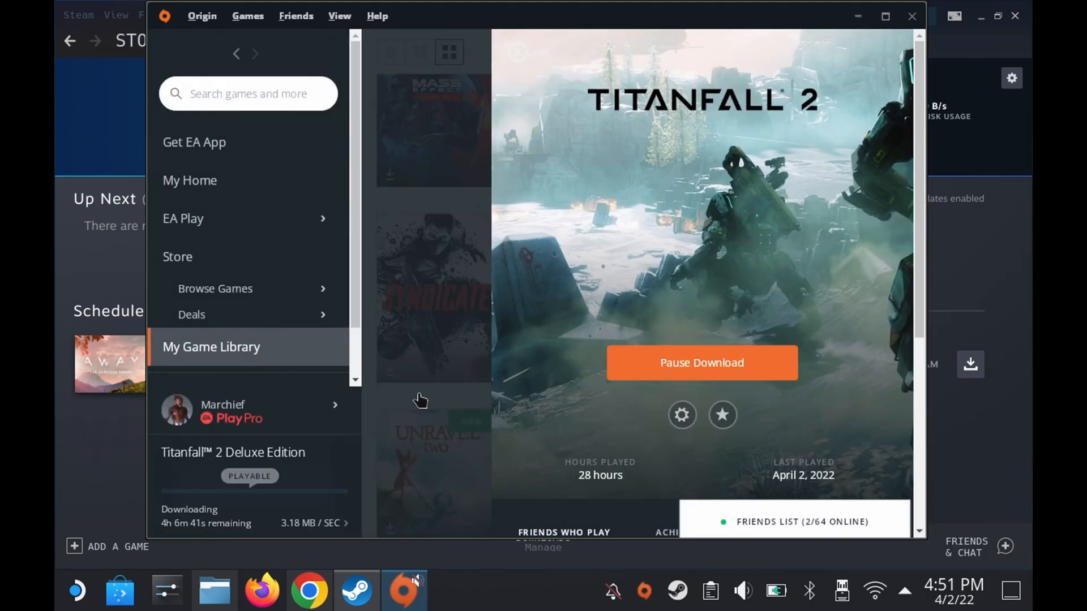
pyautogui.moveTo(466, 403)
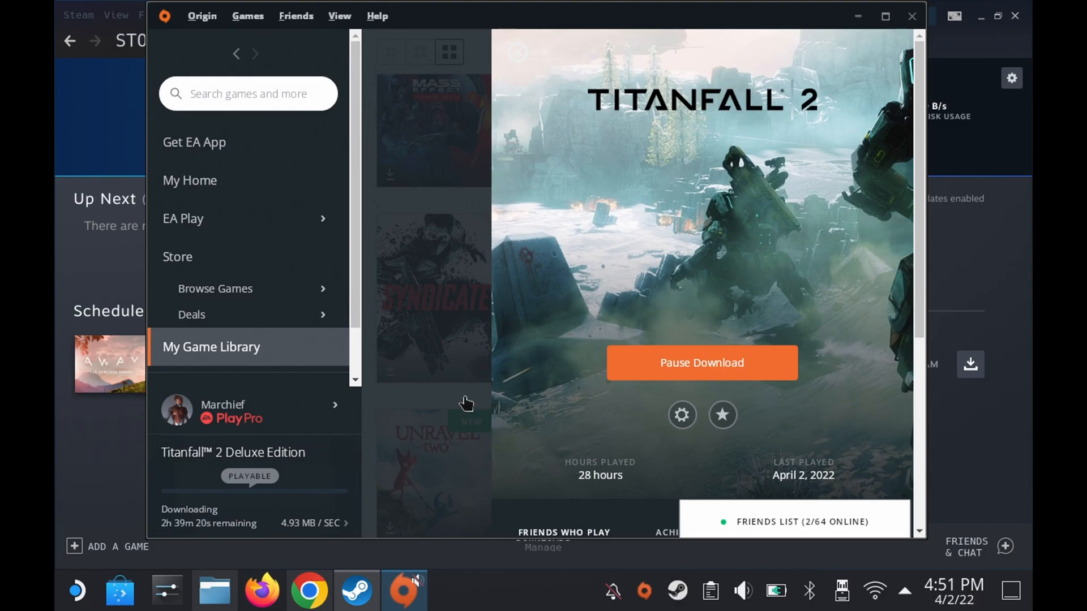